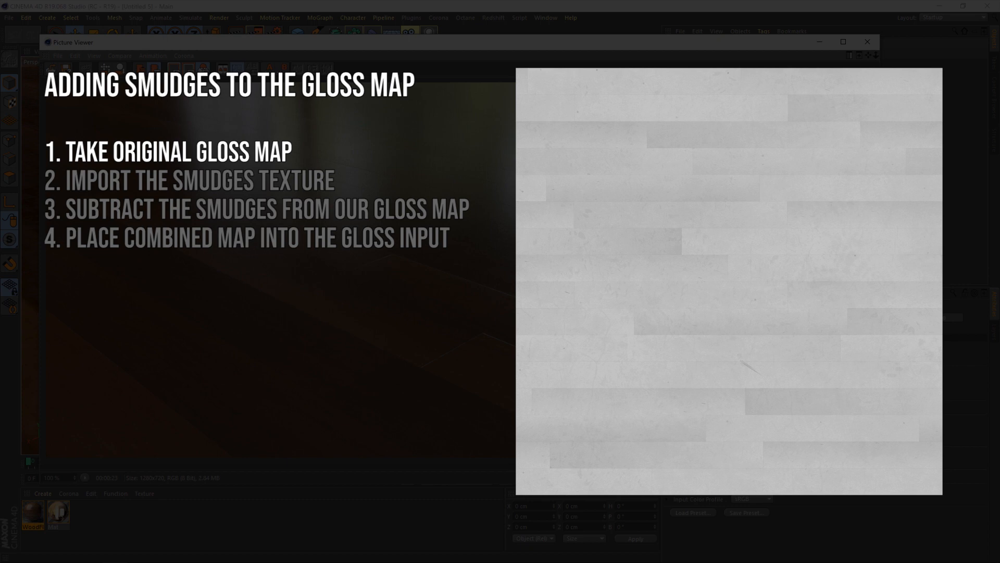
# - Close the Picture Viewer to get back to the sky-and-plane wood floor scene
pyautogui.click(59, 513)
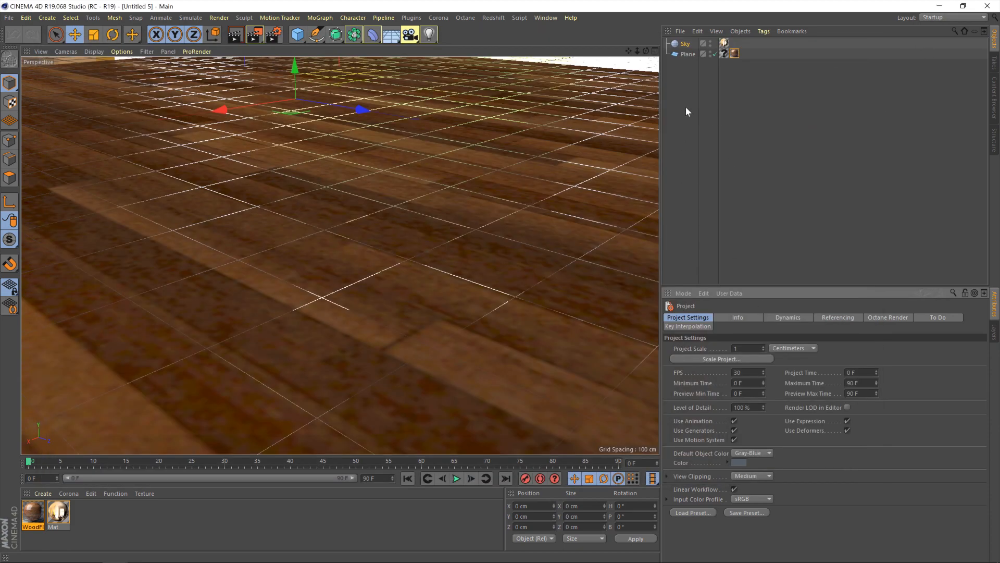
# - Select the WoodFlooring Corona material to show its reflection settings and GLOSS Adjust glossiness texture
pyautogui.click(734, 54)
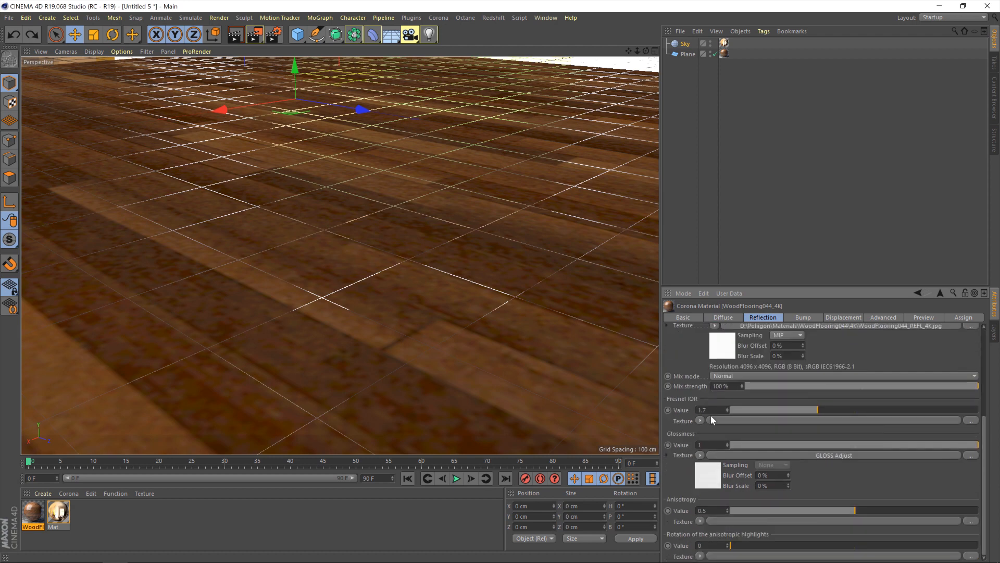
pyautogui.moveTo(696, 441)
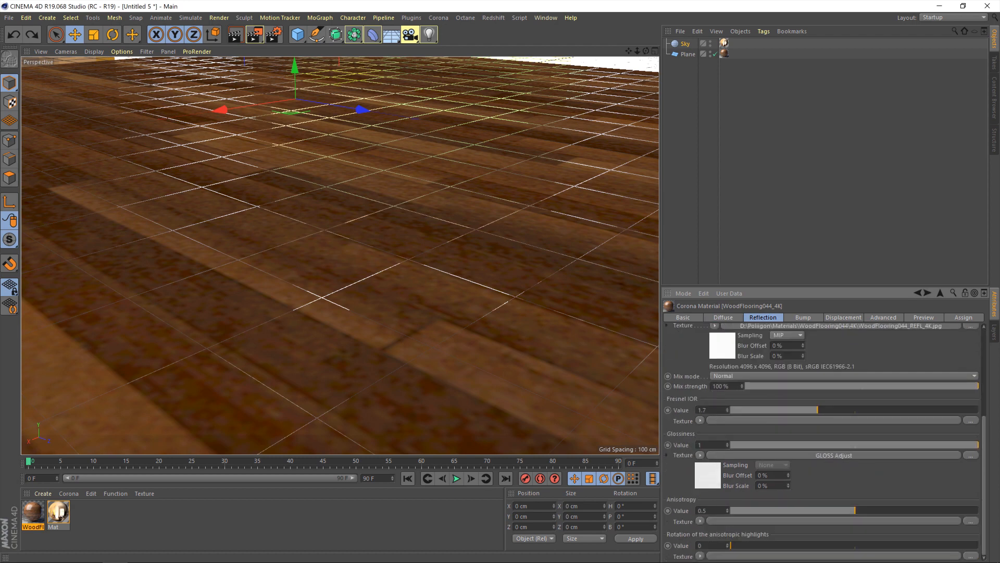
# - Rename the glossiness Layer shader to 'GLOSS (Layer)' and adjust the GLOSS Adjust layer's strength
pyautogui.click(699, 325)
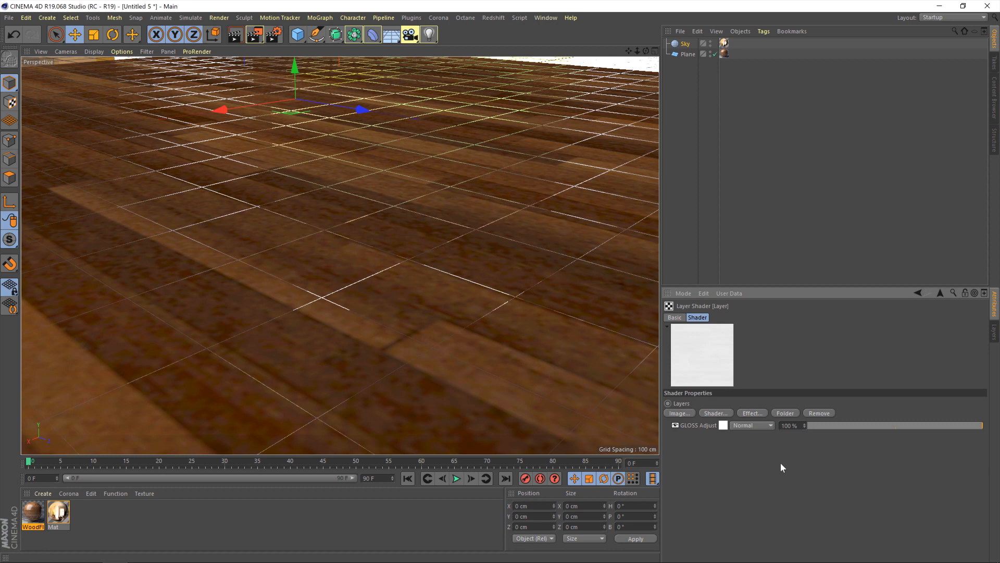
pyautogui.moveTo(793, 463)
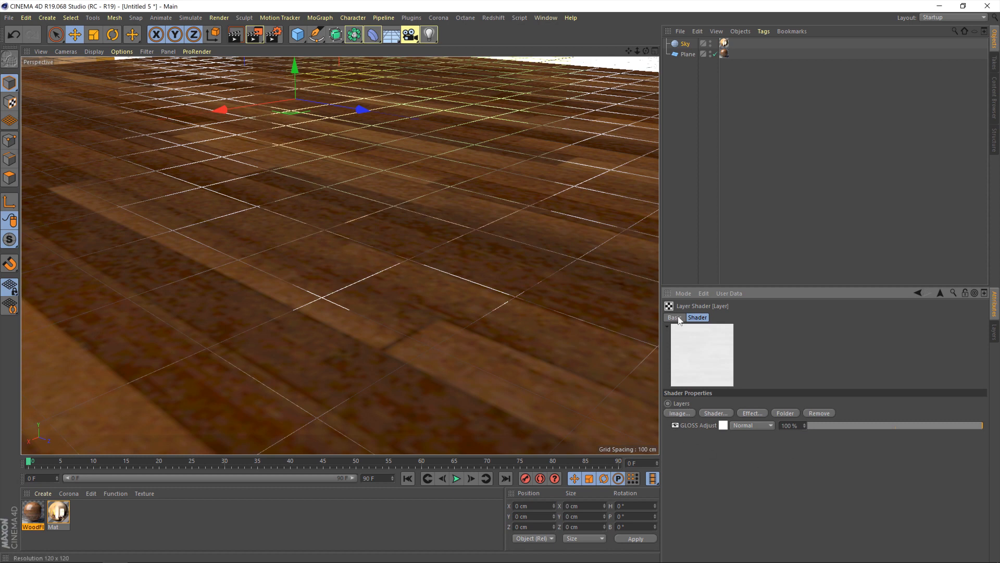
pyautogui.click(674, 317)
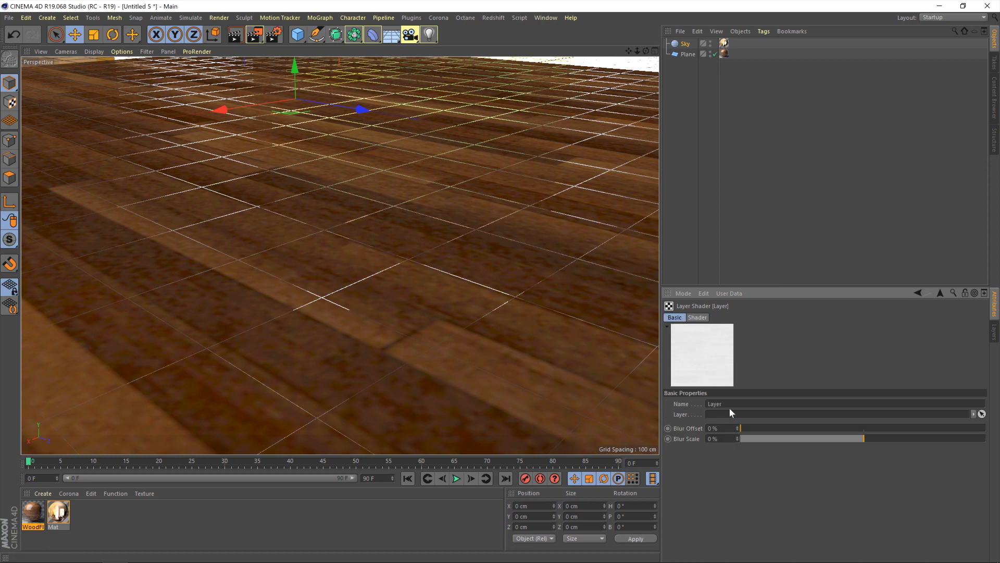
pyautogui.doubleClick(714, 404)
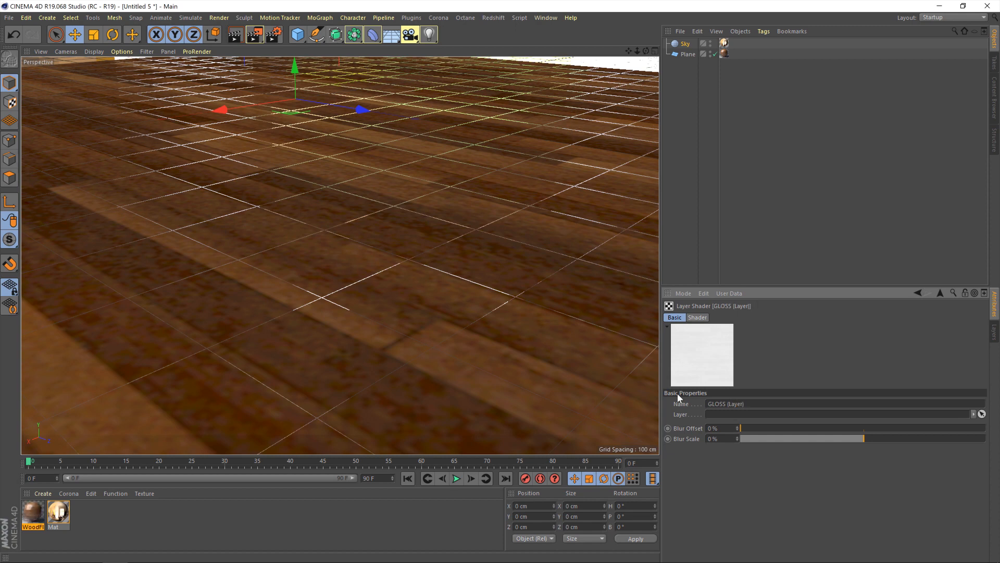
pyautogui.click(698, 317)
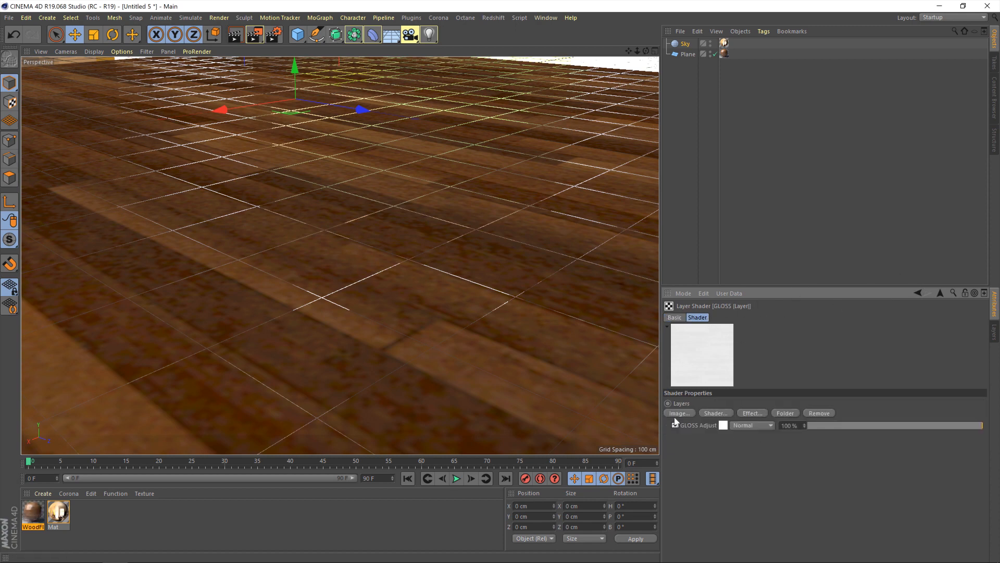
pyautogui.moveTo(678, 475)
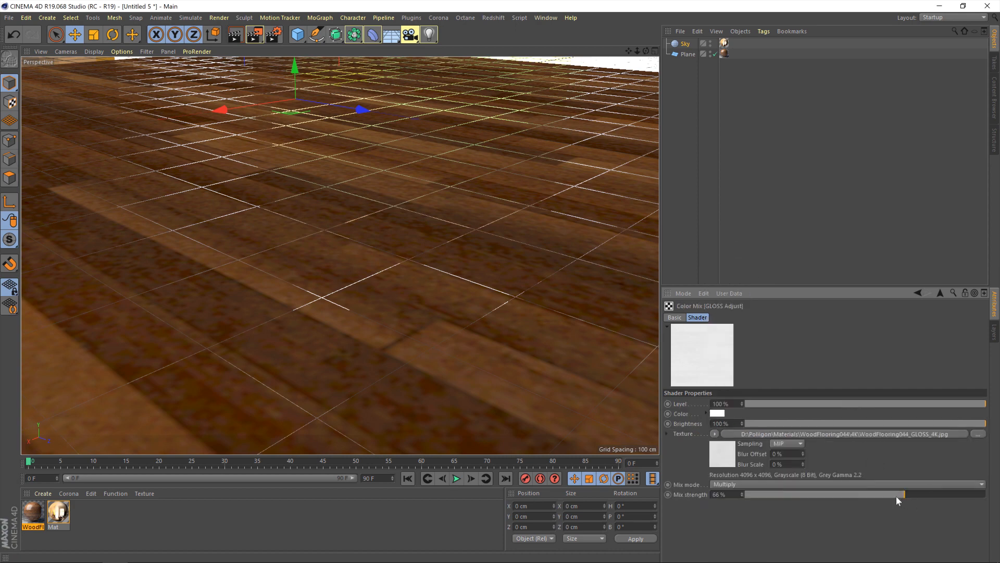
pyautogui.moveTo(903, 494); pyautogui.dragTo(900, 494)
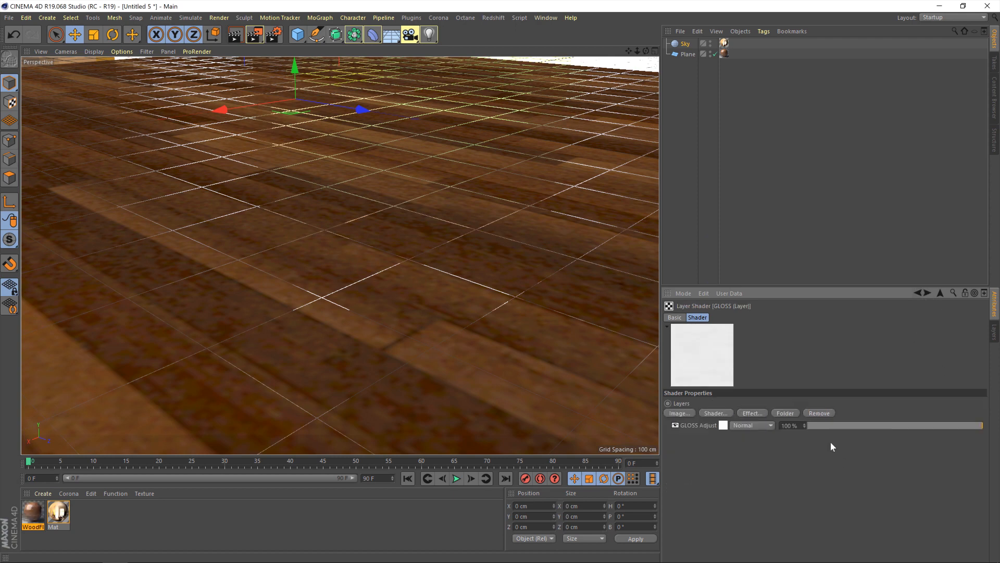
pyautogui.moveTo(686, 439)
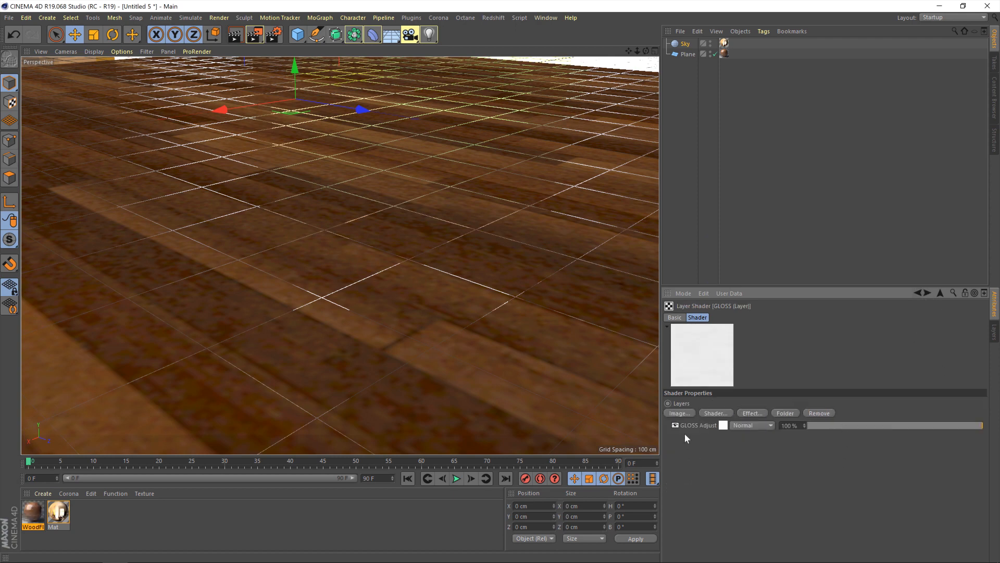
# - Add a Corona Bitmap layer named SMUDGES above GLOSS Adjust in the gloss Layer shader
pyautogui.click(715, 413)
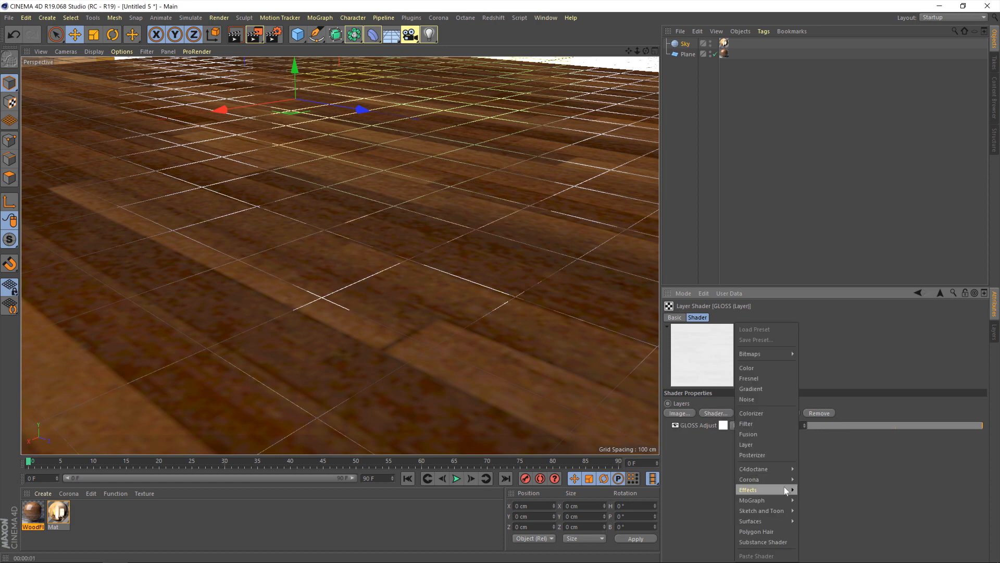
pyautogui.moveTo(757, 478)
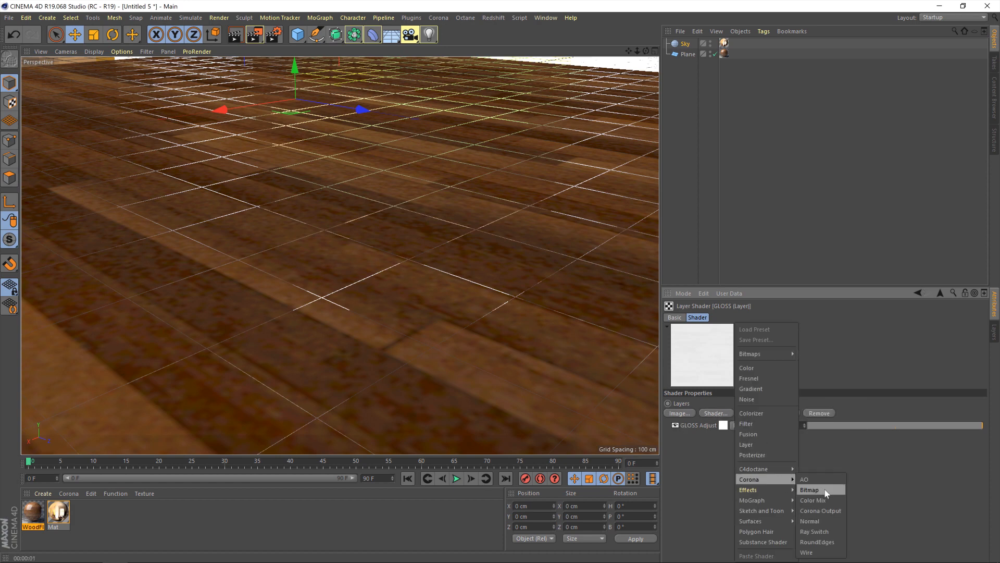
pyautogui.click(809, 489)
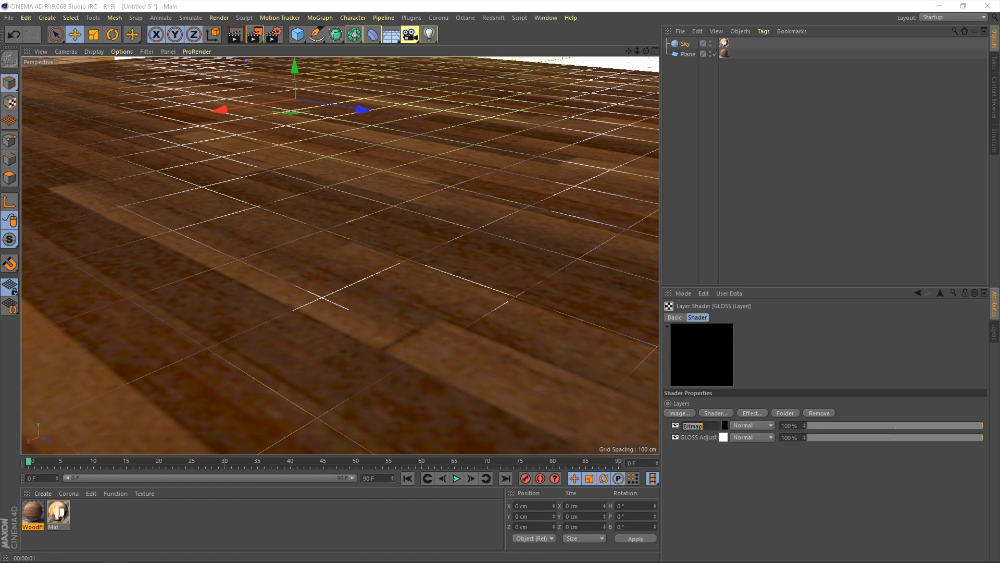
pyautogui.moveTo(701, 464)
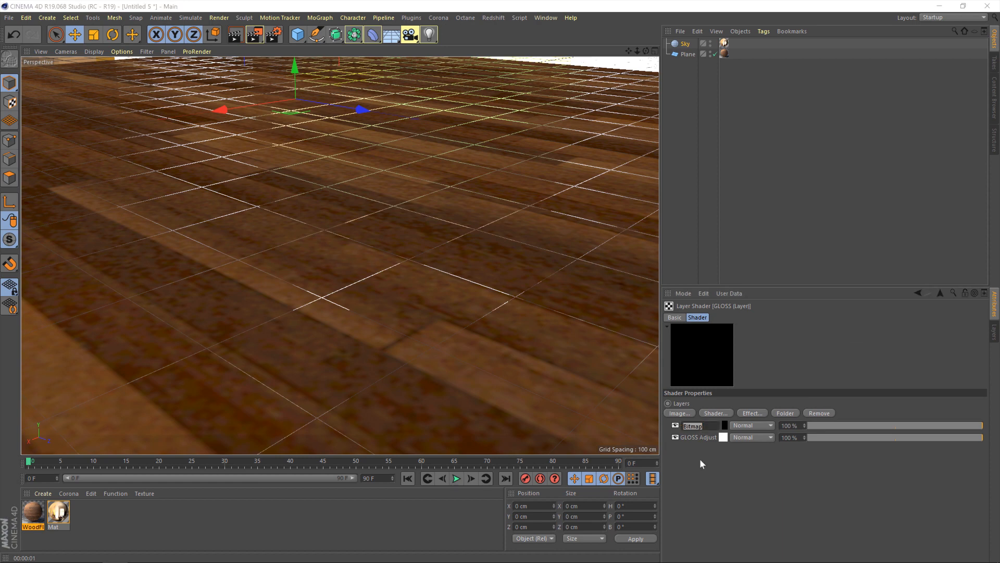
pyautogui.write('SMUDGES')
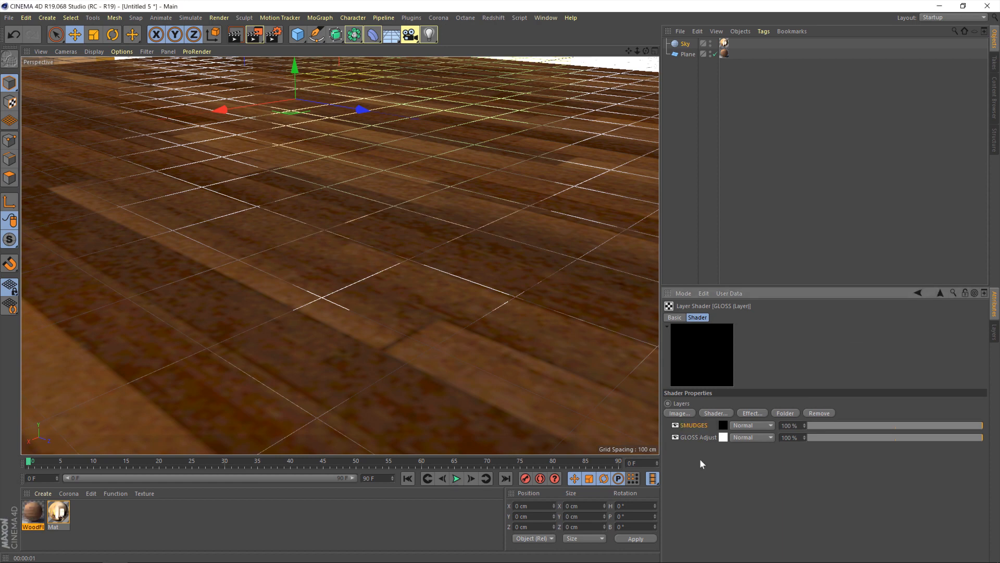
pyautogui.click(688, 425)
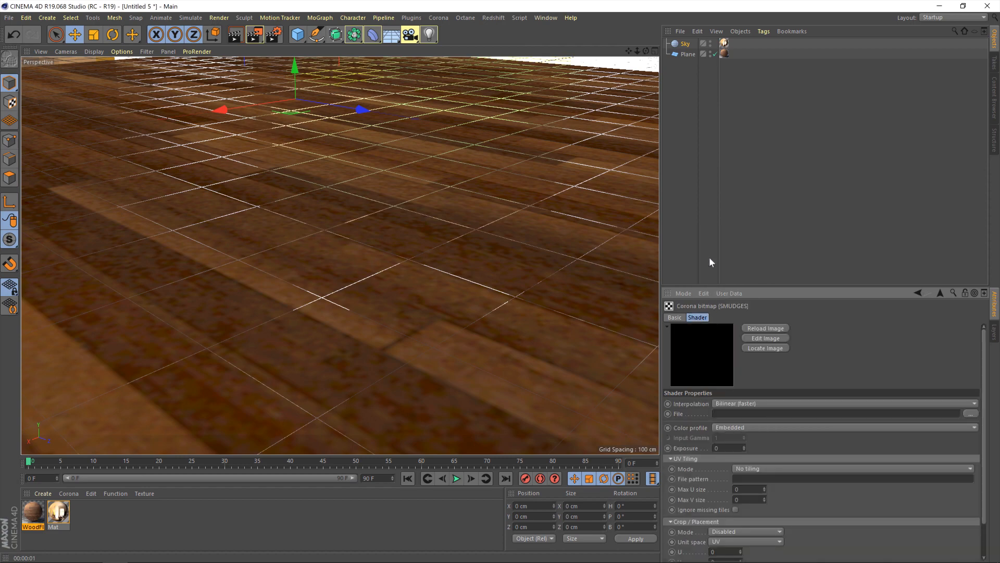
pyautogui.moveTo(945, 431)
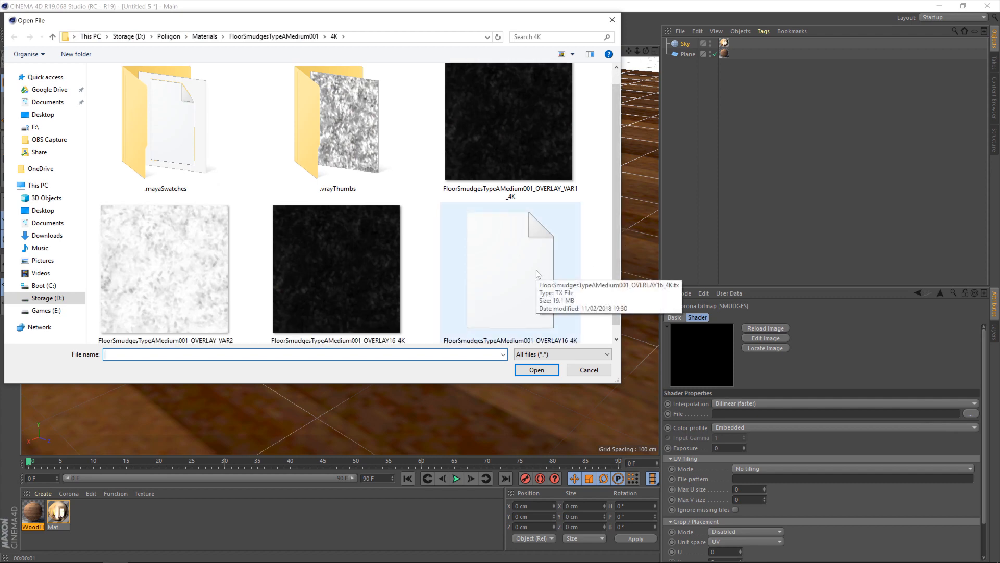
pyautogui.moveTo(444, 116)
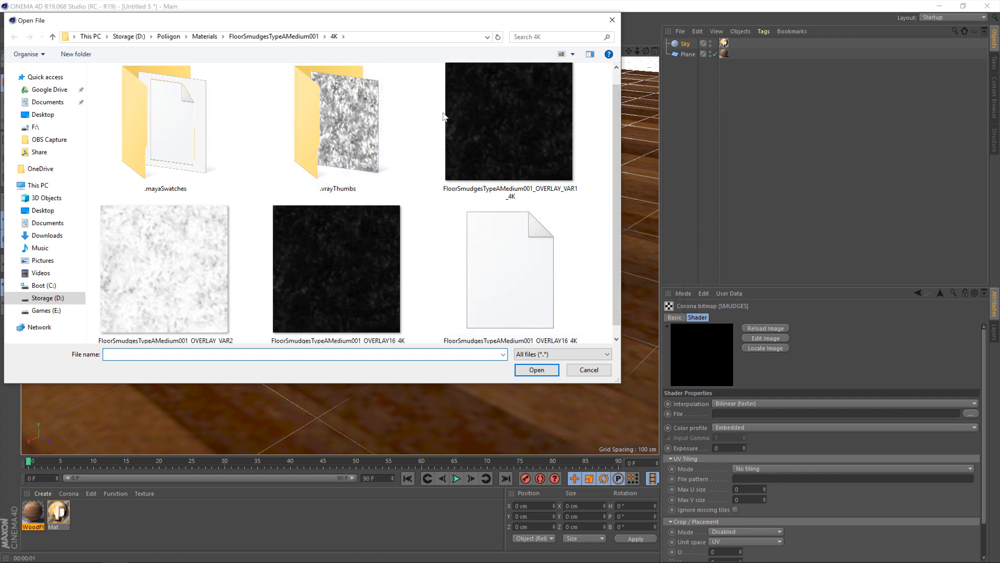
pyautogui.moveTo(449, 103)
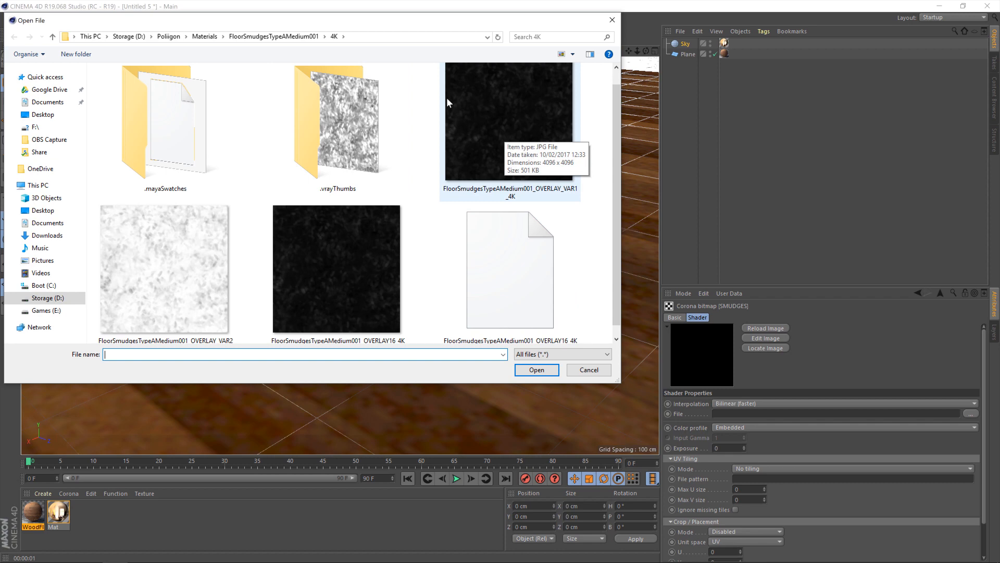
pyautogui.moveTo(214, 282)
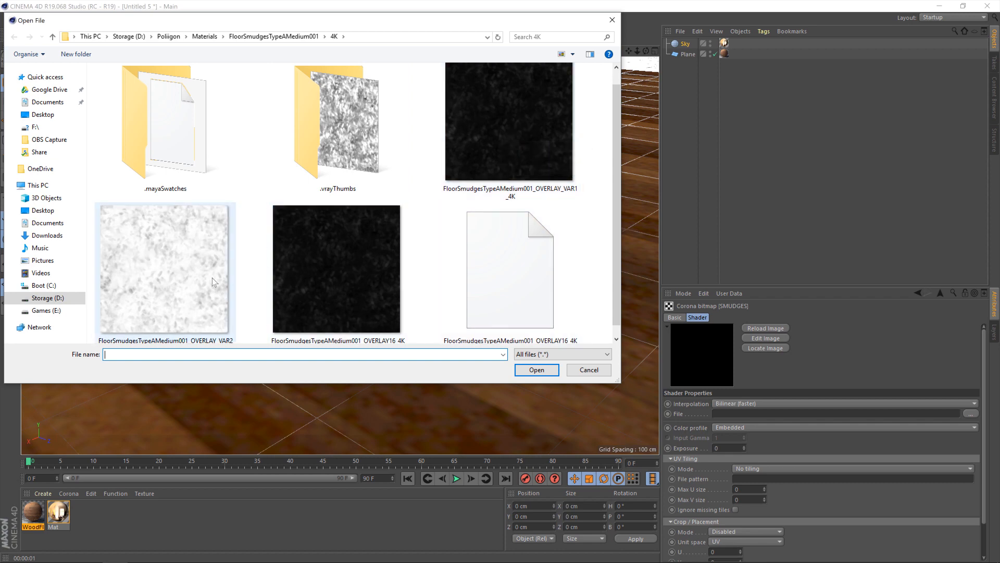
# - Load FloorSmudgesTypeAMedium001_OVERLAY_VAR2_4K into the SMUDGES bitmap
pyautogui.click(164, 268)
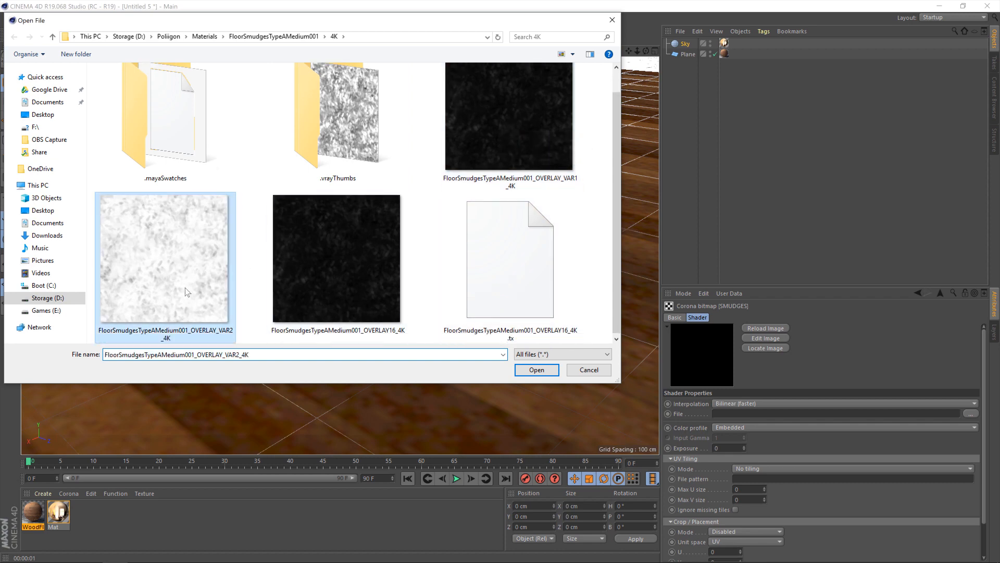
pyautogui.moveTo(175, 347)
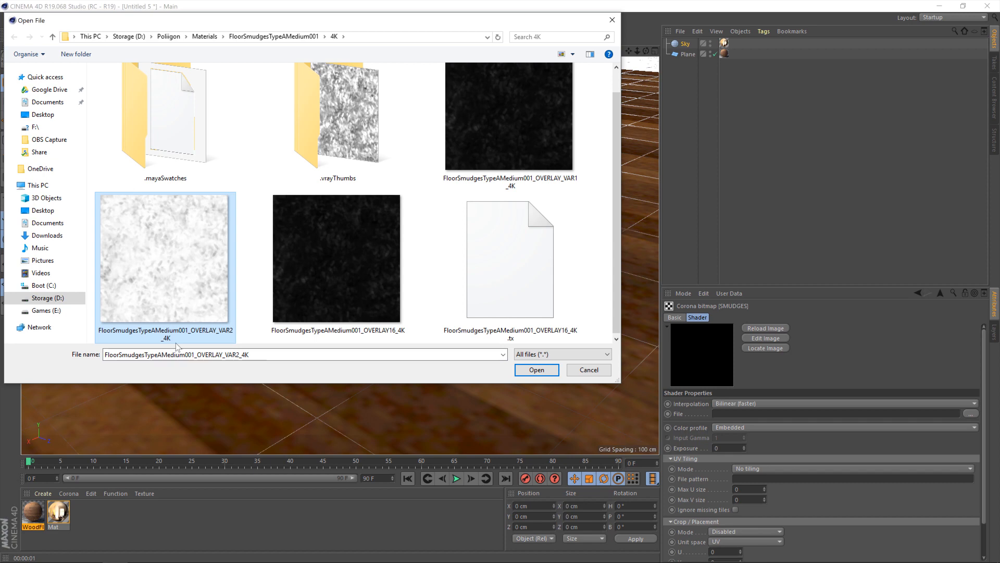
pyautogui.moveTo(176, 345)
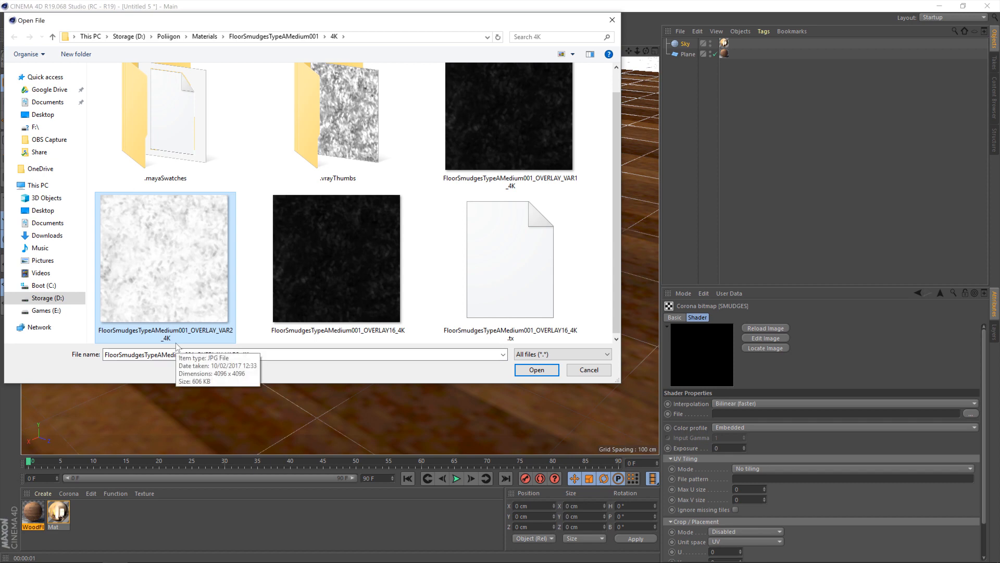
pyautogui.moveTo(183, 341)
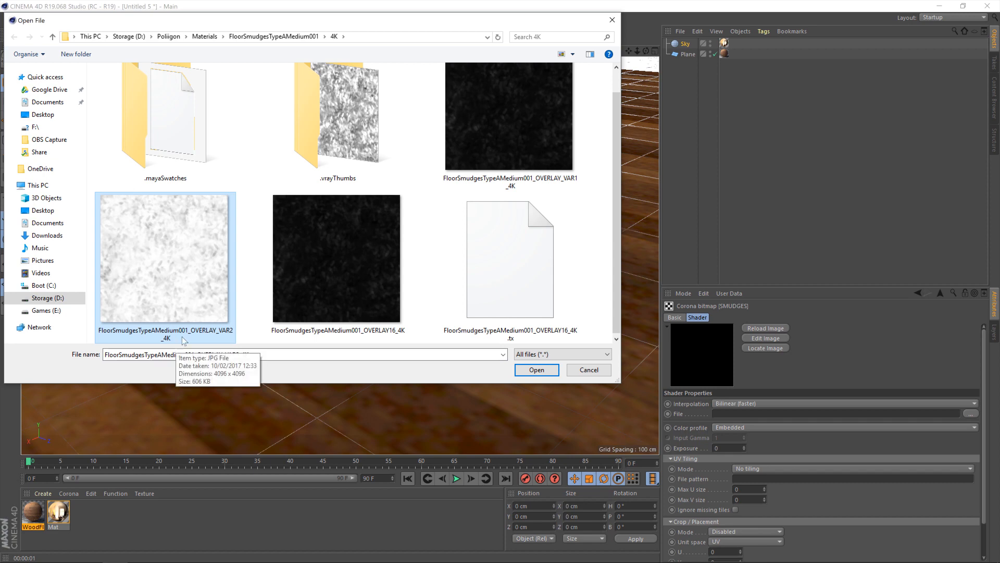
pyautogui.click(537, 370)
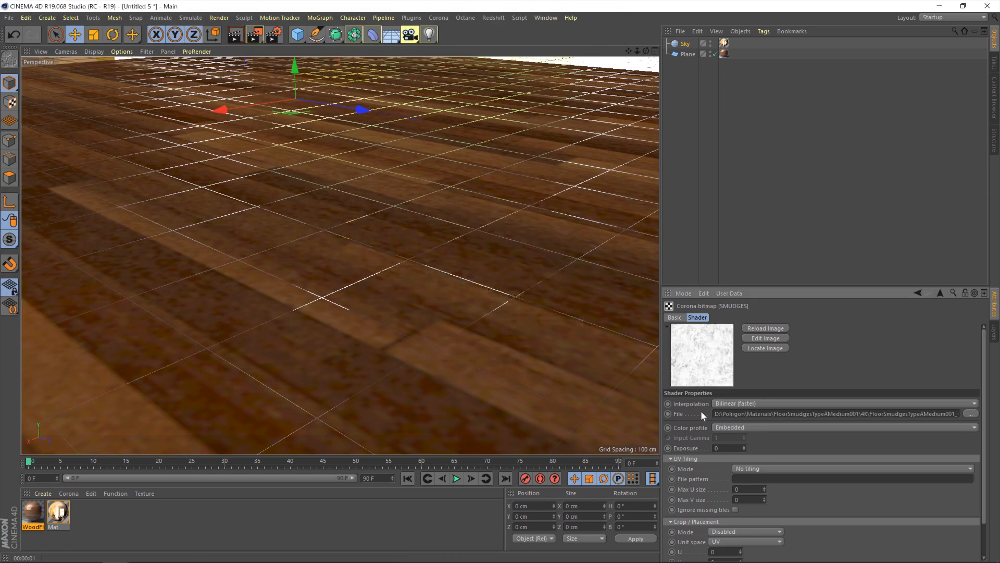
pyautogui.moveTo(763, 430)
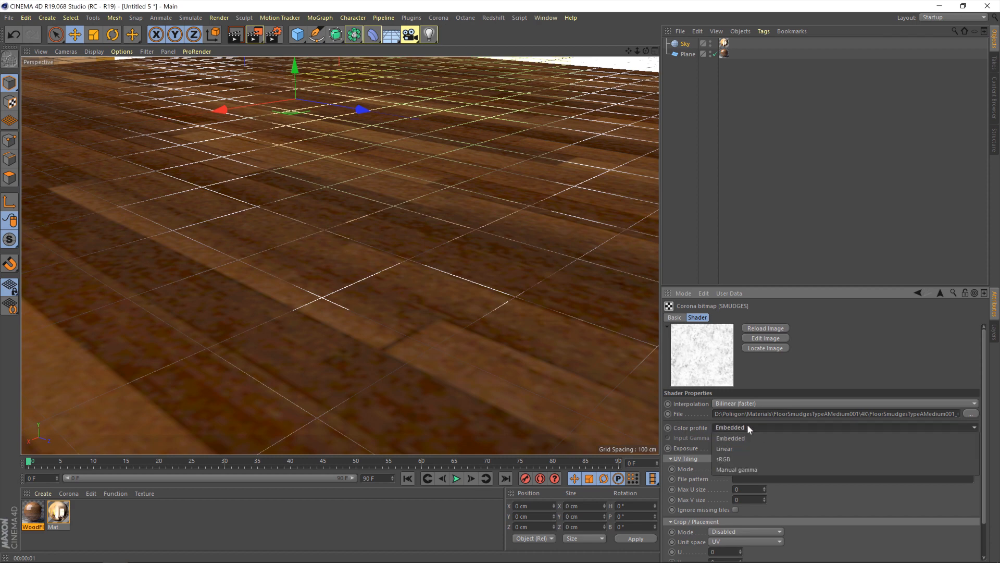
# - Switch the SMUDGES bitmap's color profile from Embedded to Linear
pyautogui.click(724, 448)
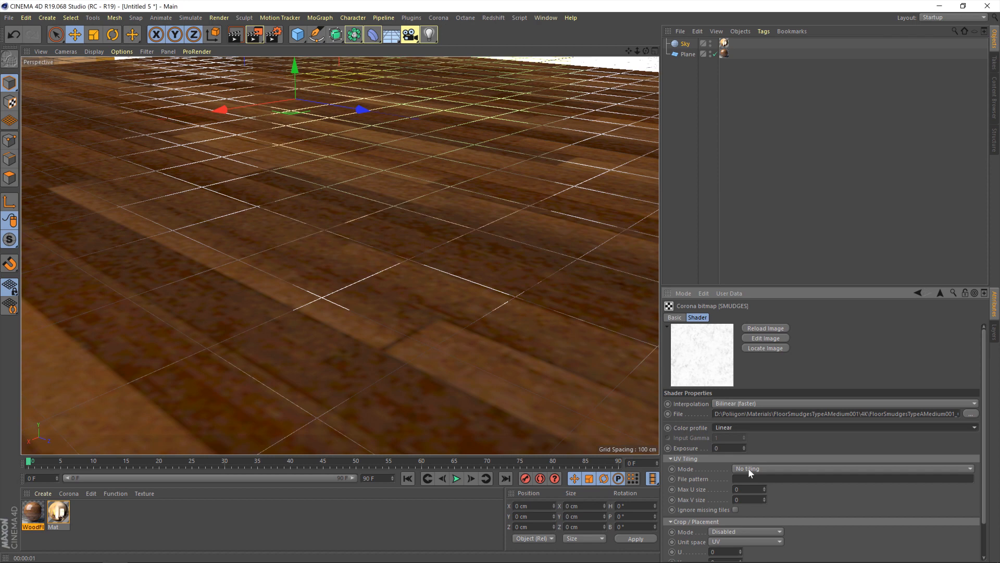
pyautogui.moveTo(931, 309)
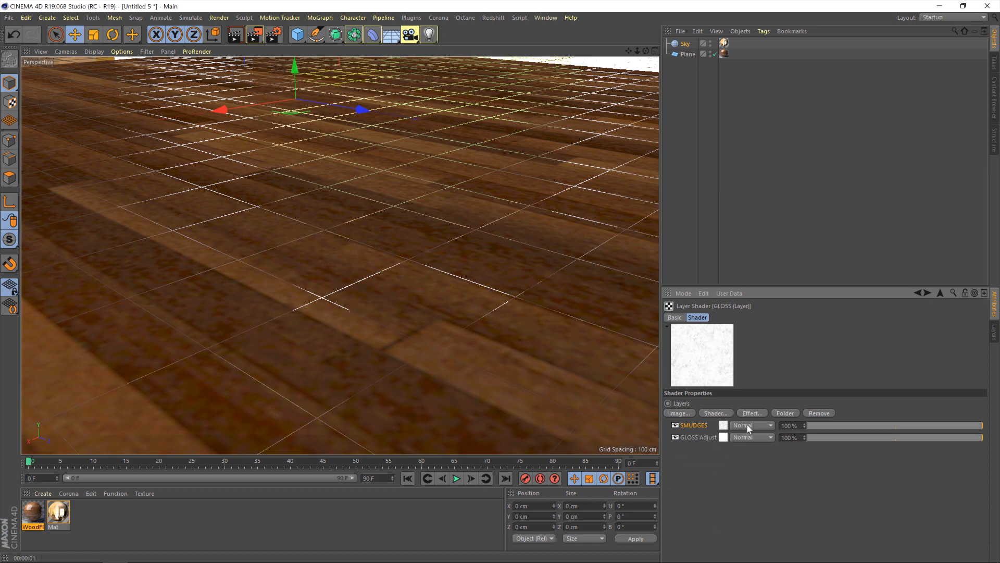
# - Set the SMUDGES layer to Multiply at 66% opacity, then close the test render
pyautogui.click(752, 426)
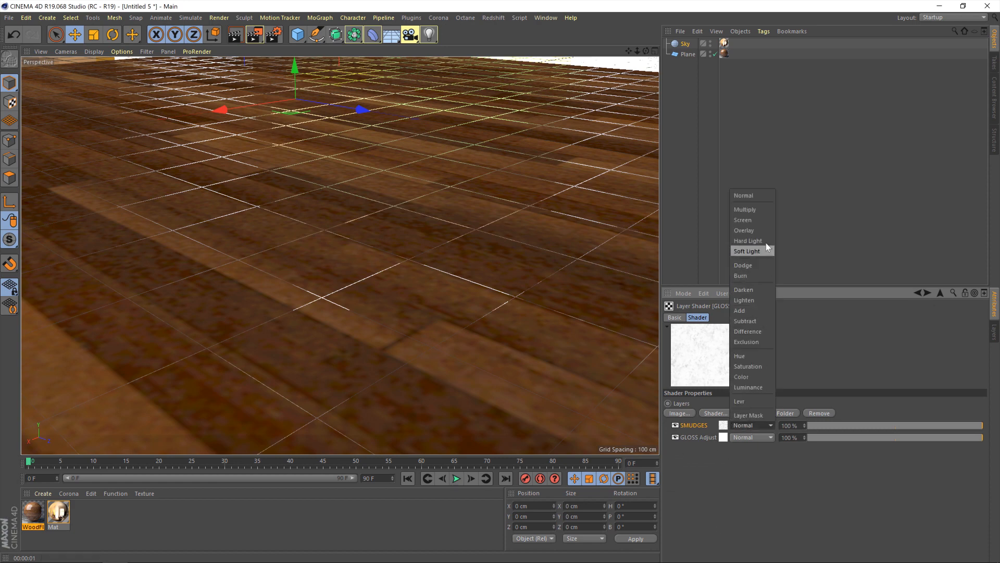
pyautogui.click(745, 209)
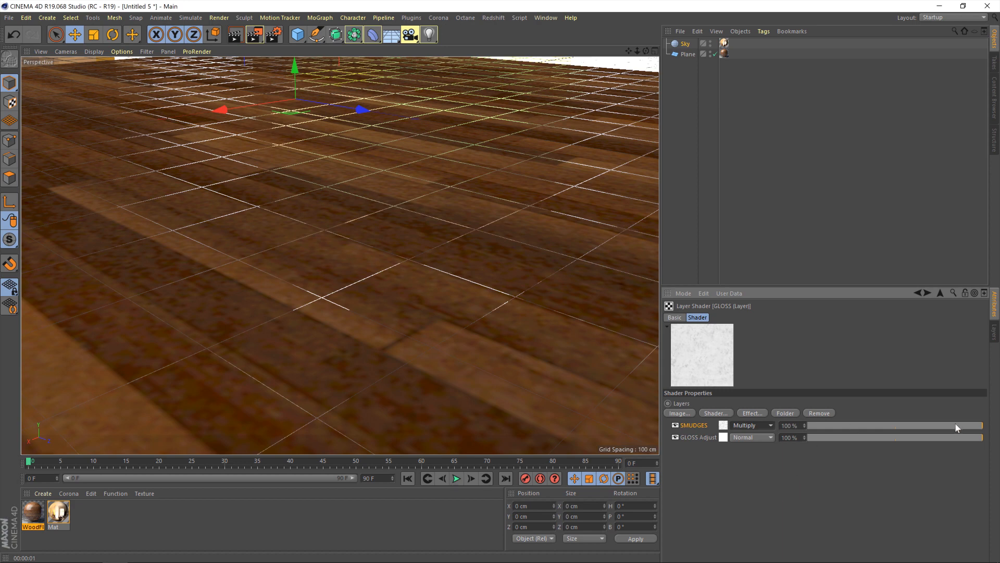
pyautogui.moveTo(972, 425); pyautogui.dragTo(807, 425)
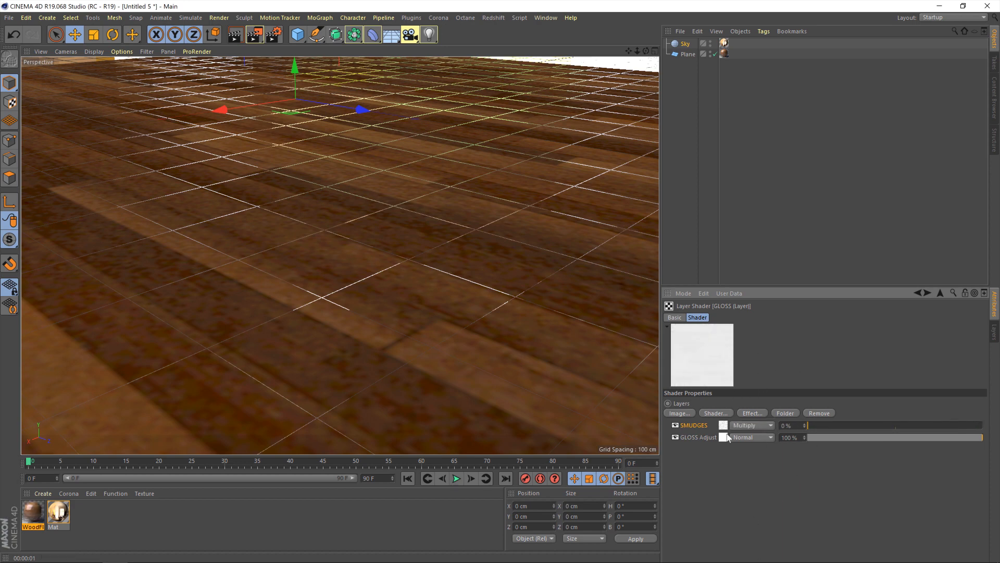
pyautogui.moveTo(853, 430)
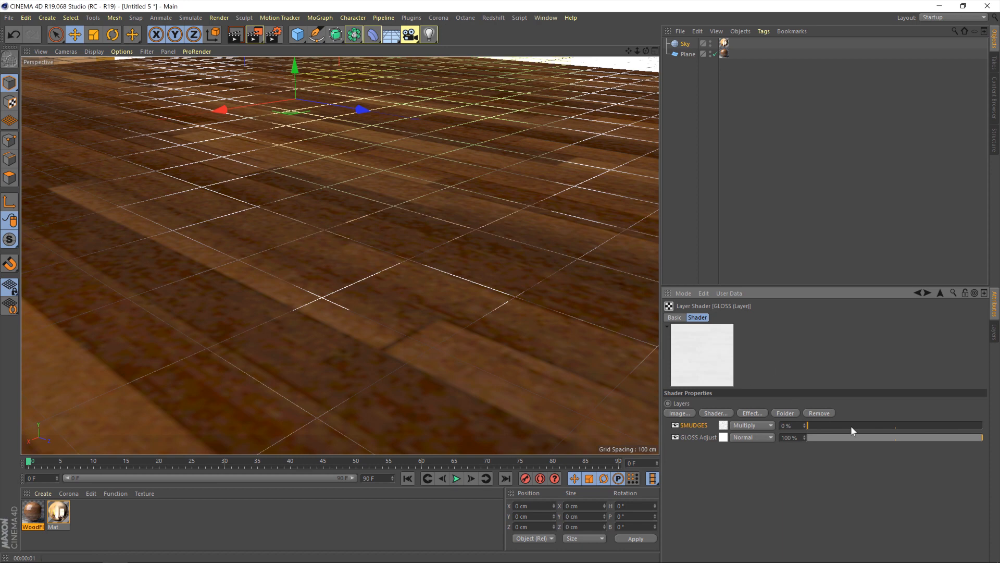
pyautogui.moveTo(810, 425); pyautogui.dragTo(895, 425)
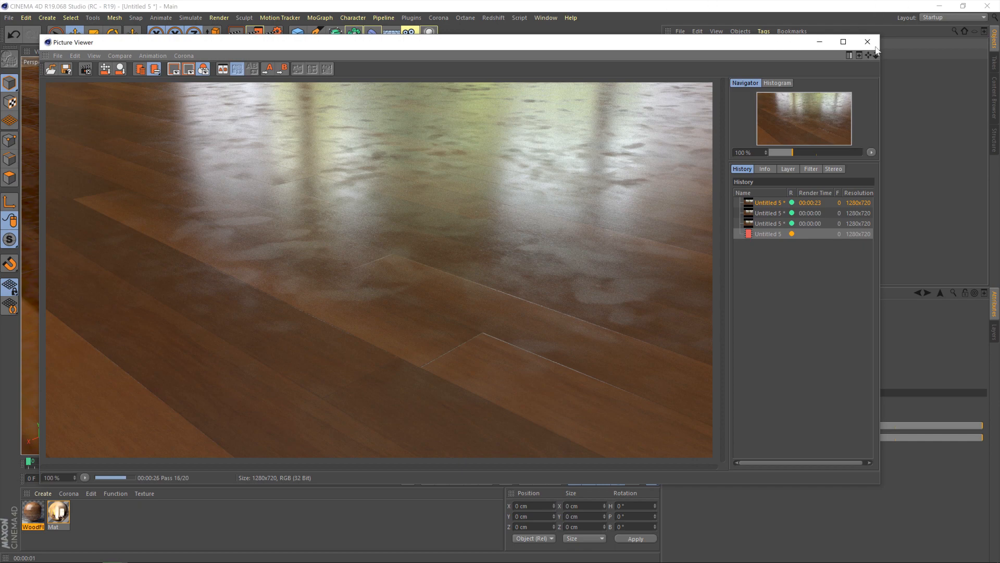
pyautogui.click(892, 41)
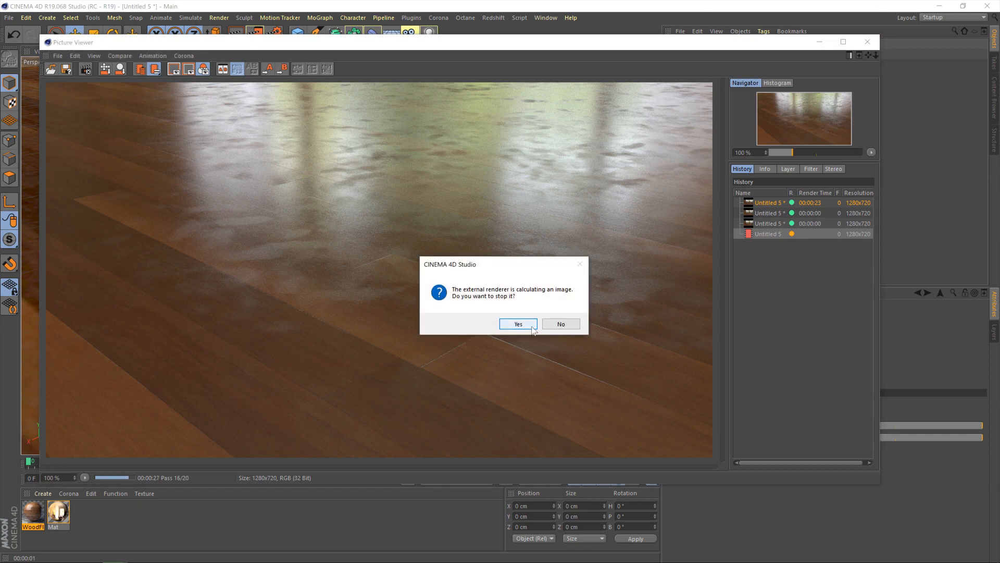
pyautogui.click(518, 323)
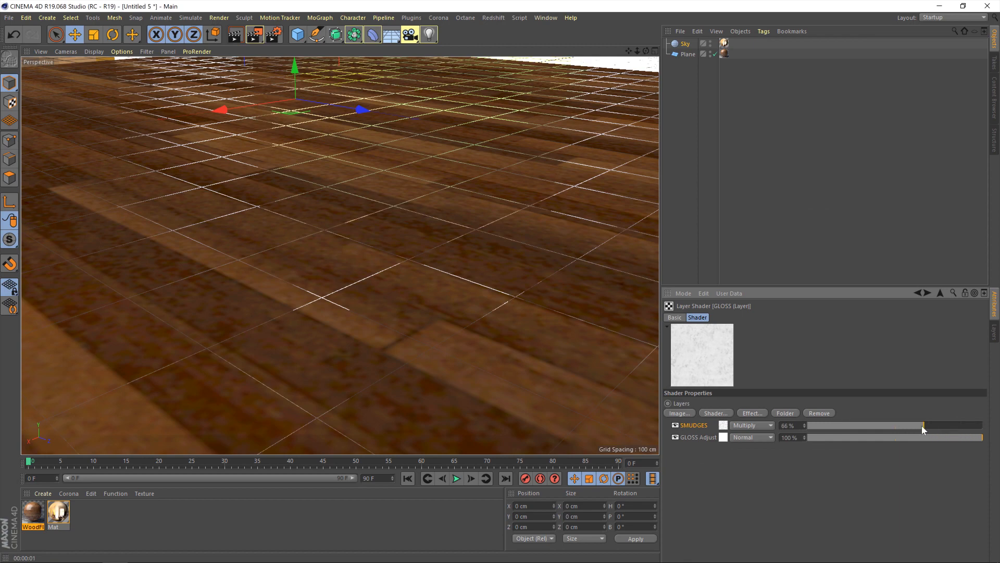
# - Lower SMUDGES opacity to 45%, test-render the floor, then stop the render
pyautogui.moveTo(922, 425); pyautogui.dragTo(886, 425)
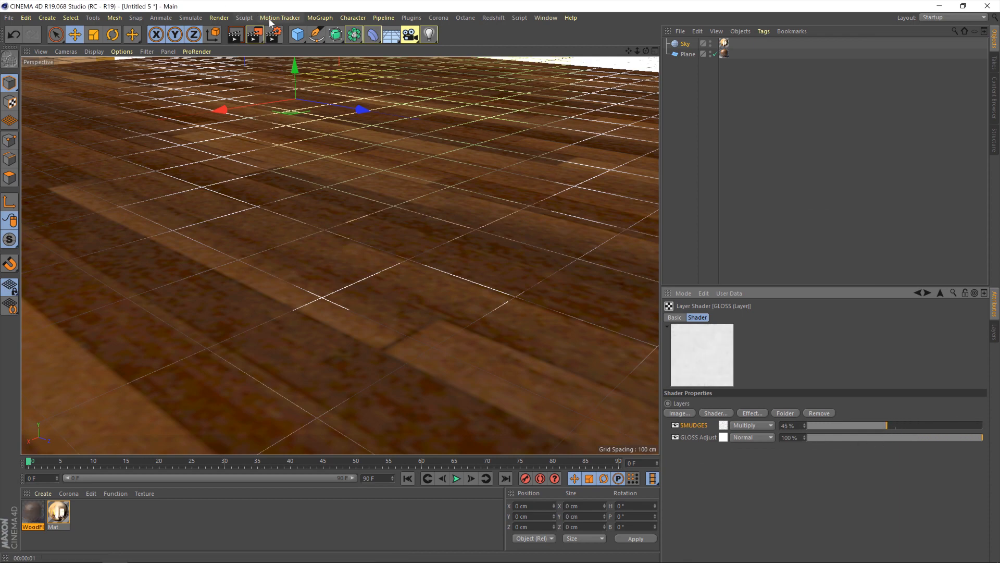
pyautogui.click(252, 29)
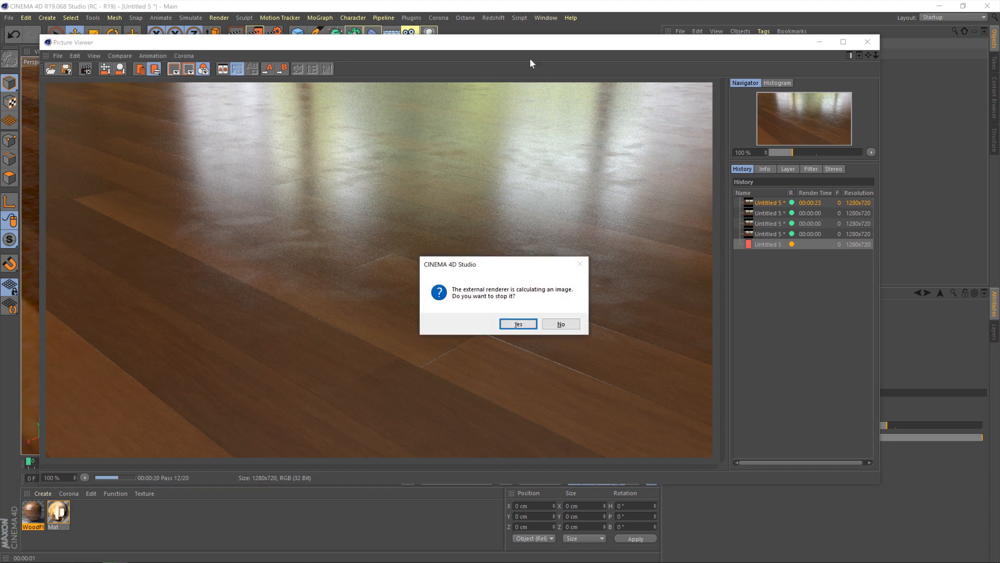
pyautogui.click(518, 323)
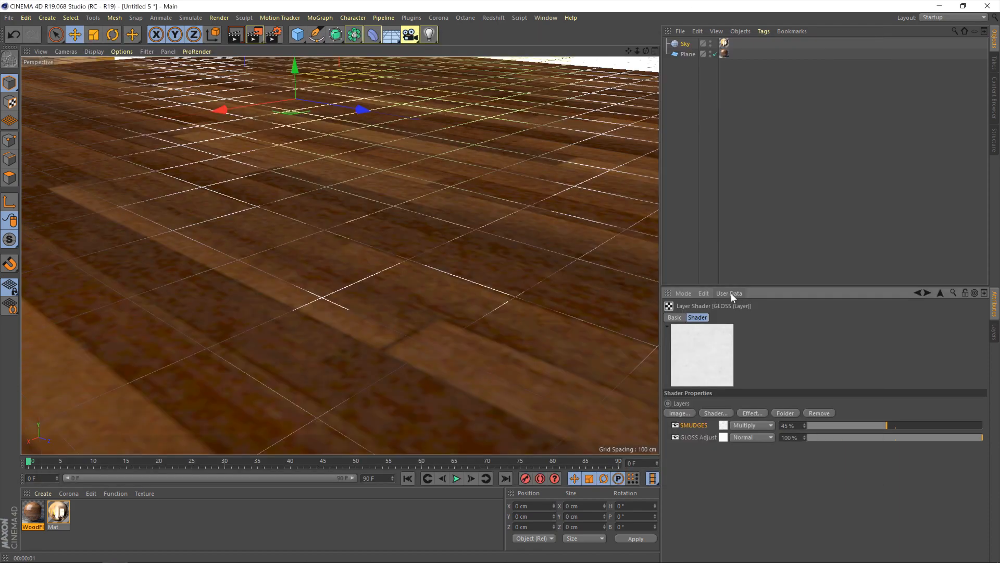
pyautogui.moveTo(738, 309)
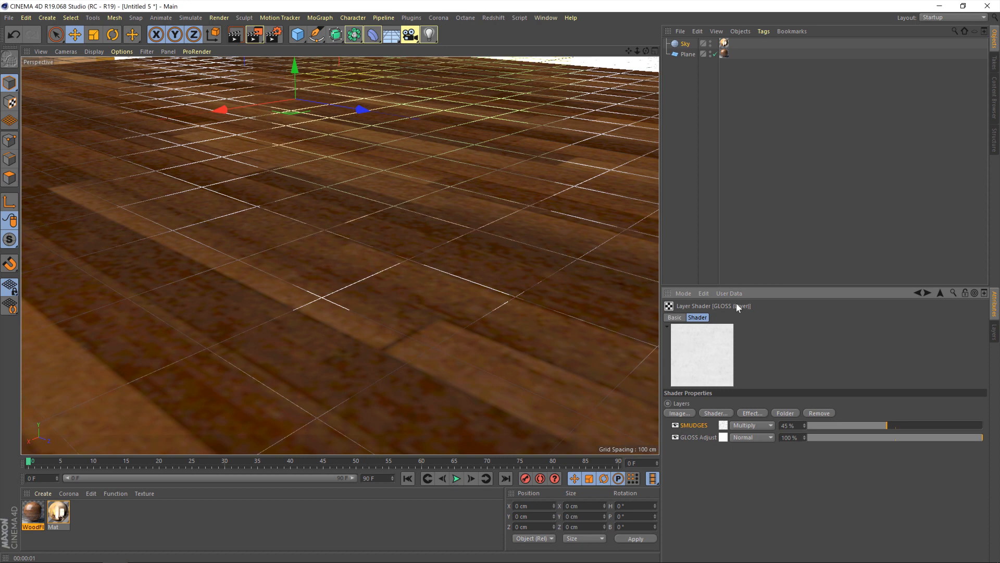
# - Return to the wood floor material and show its Bump channel settings
pyautogui.click(727, 54)
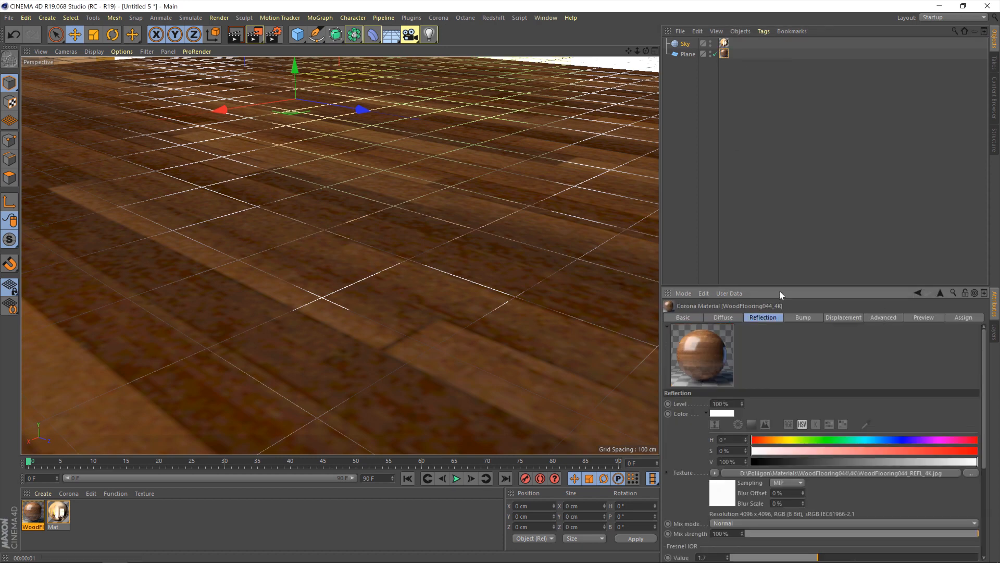
pyautogui.click(803, 318)
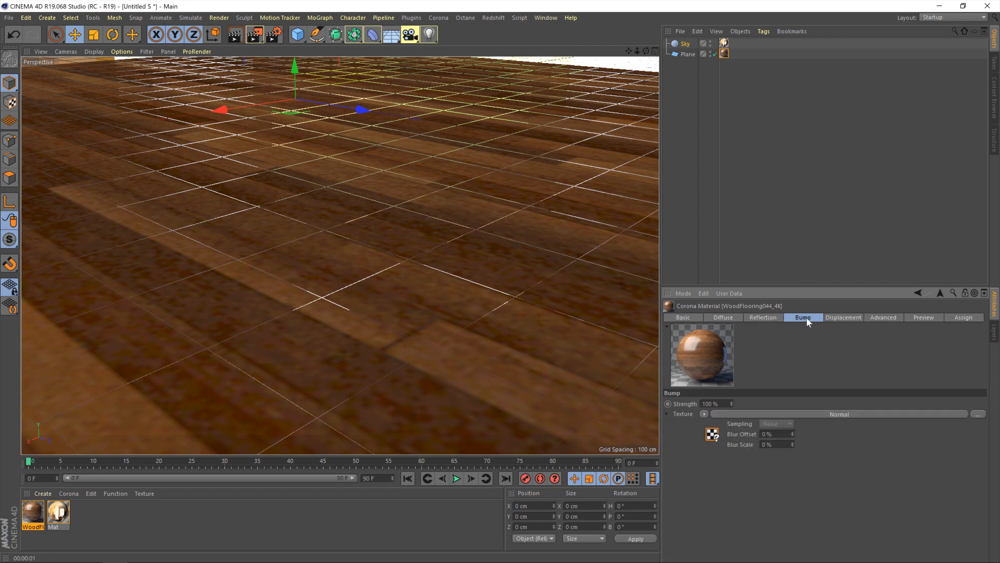
pyautogui.moveTo(772, 420)
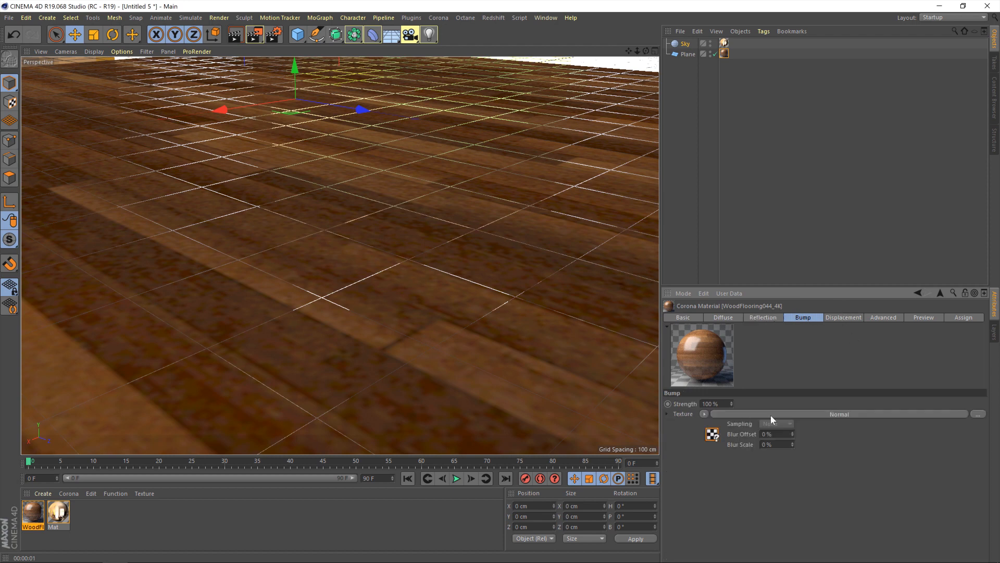
pyautogui.moveTo(726, 420)
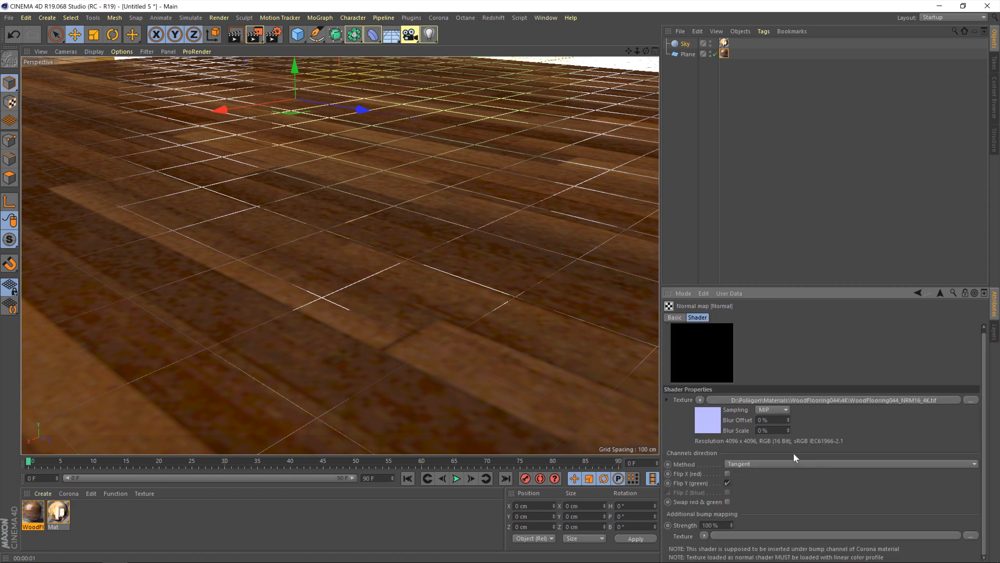
pyautogui.moveTo(797, 463)
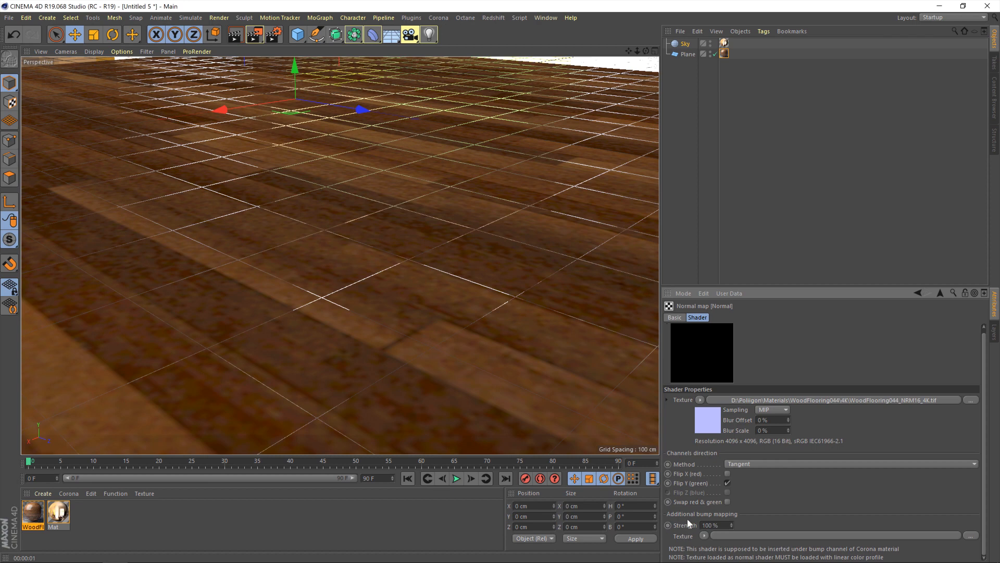
pyautogui.moveTo(745, 516)
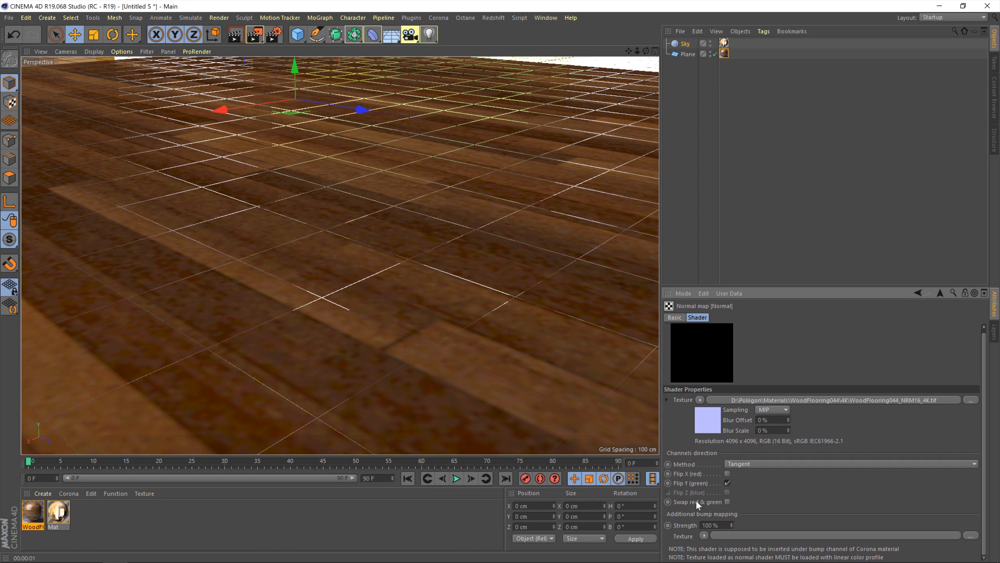
pyautogui.moveTo(702, 515)
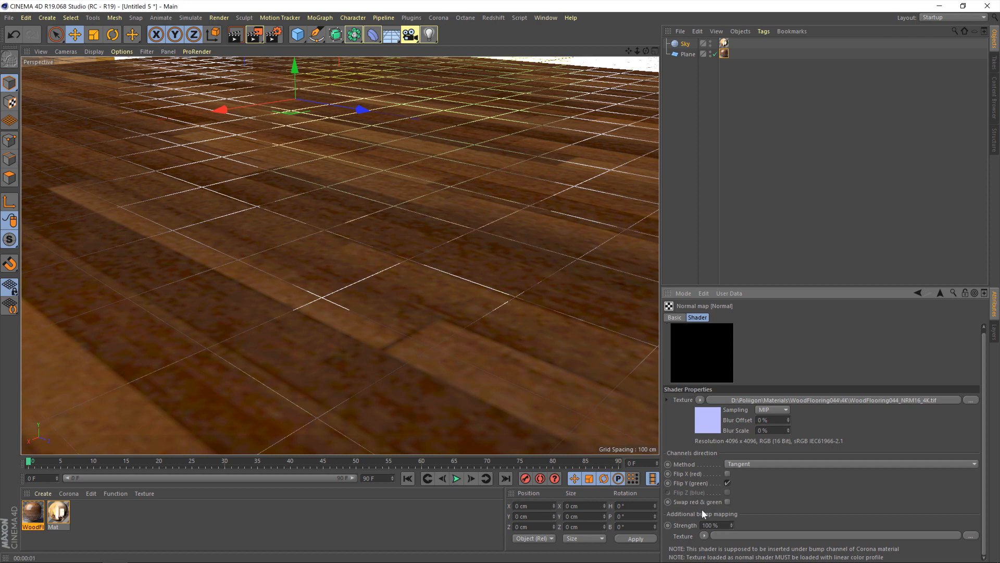
pyautogui.moveTo(750, 524)
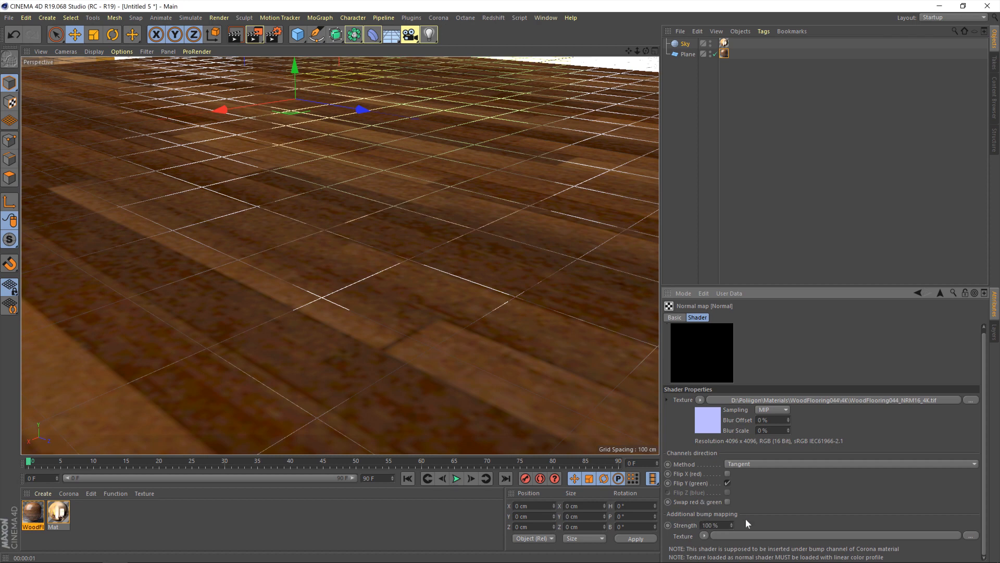
pyautogui.moveTo(769, 537)
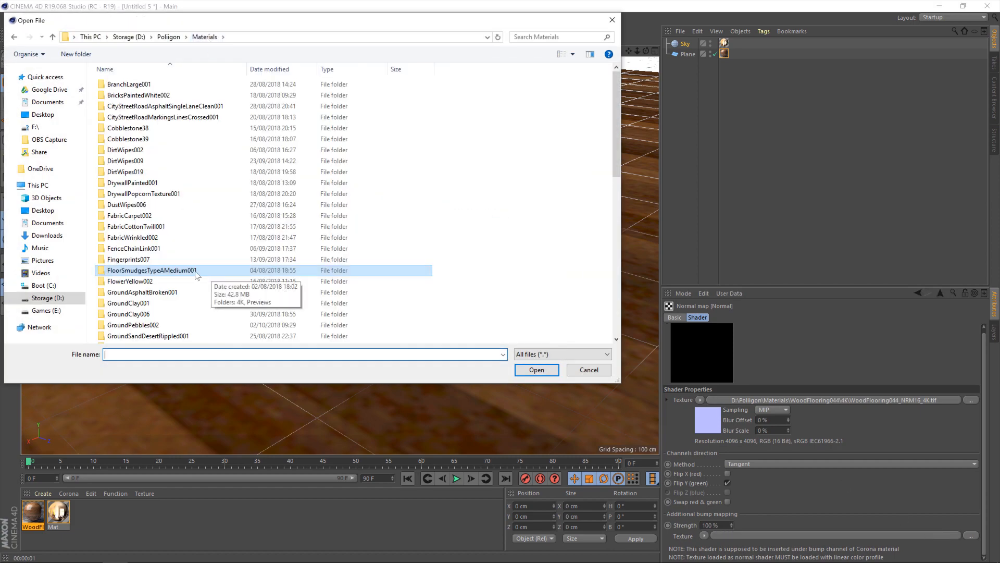
# - Load GunScratches003_OVERLAY_VAR2_4K from the 4K folder as bump texture, declining the project copy
pyautogui.doubleClick(151, 270)
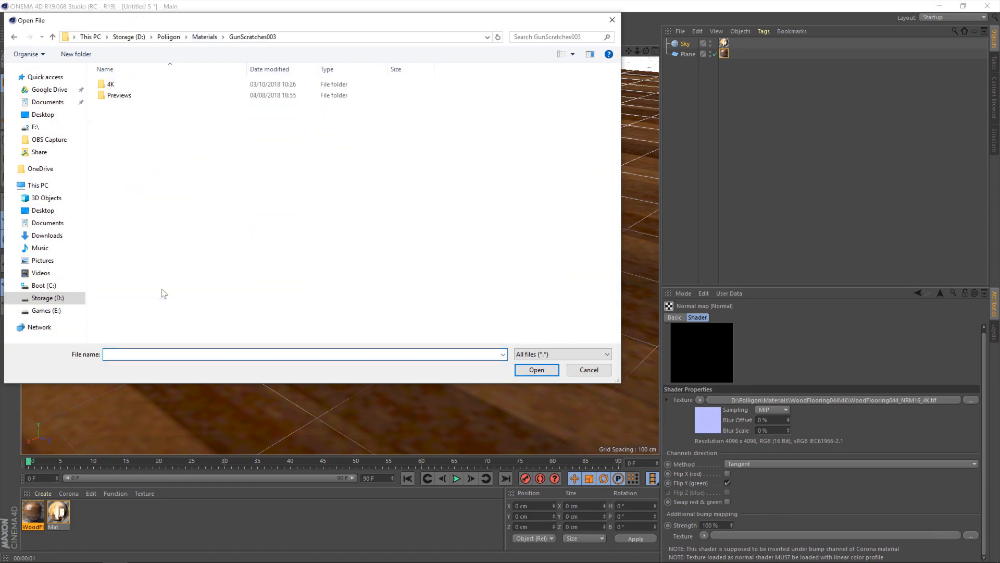
pyautogui.doubleClick(110, 83)
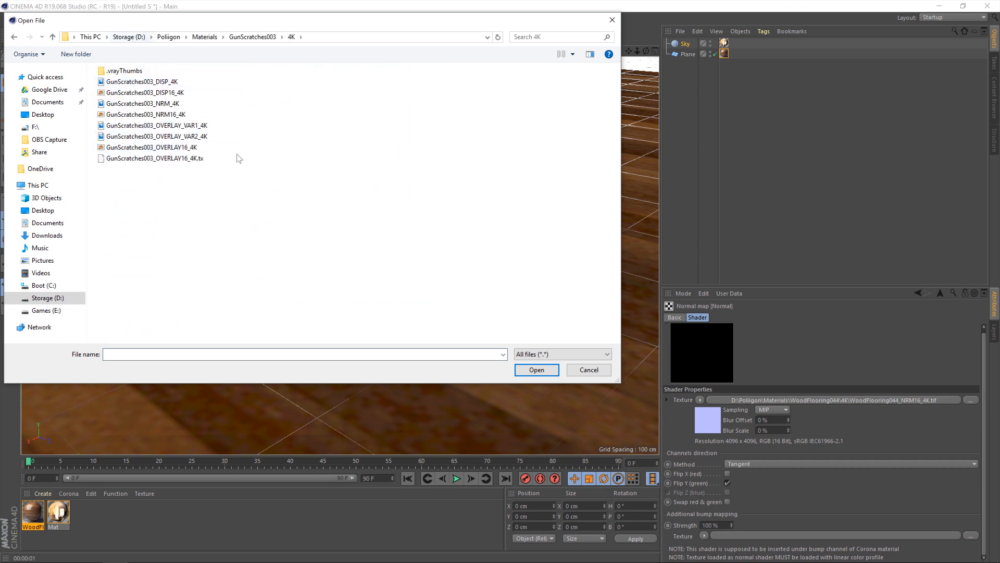
pyautogui.click(560, 54)
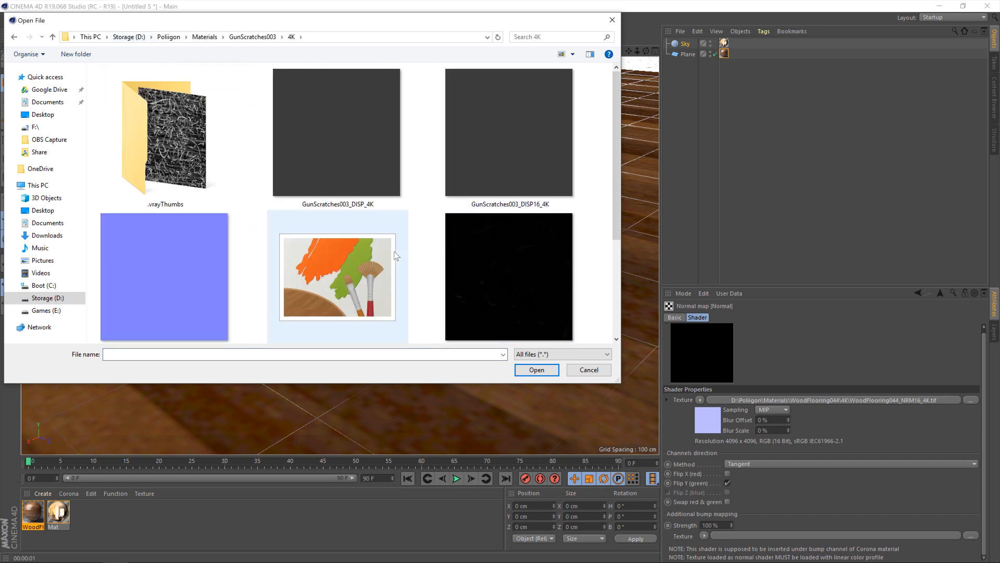
pyautogui.scroll(-3)
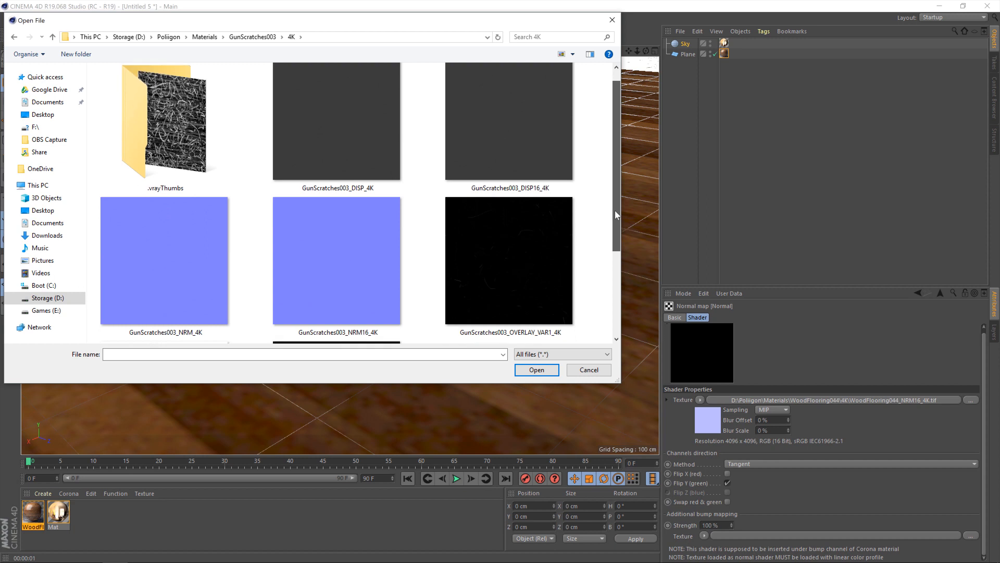
pyautogui.scroll(-3)
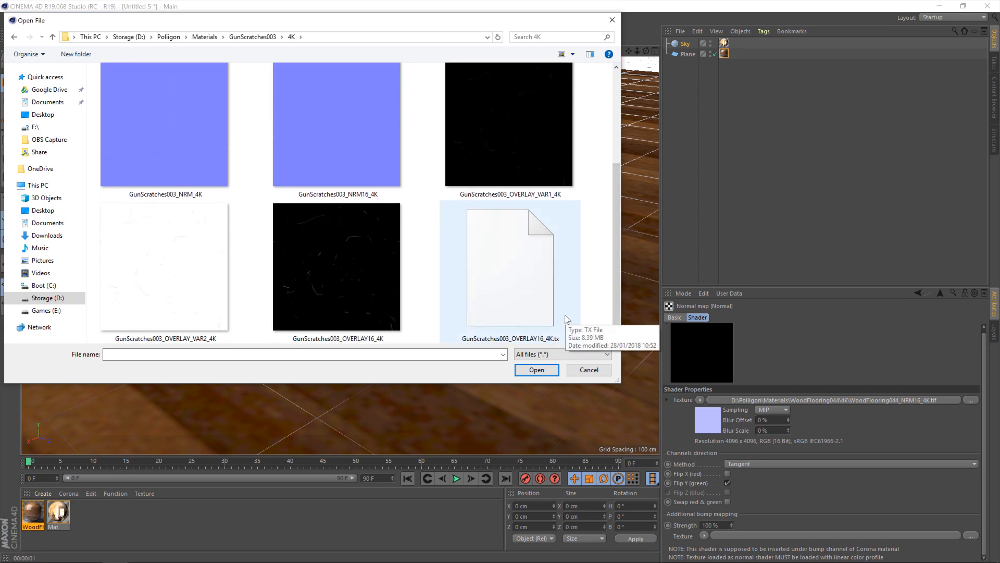
pyautogui.click(164, 267)
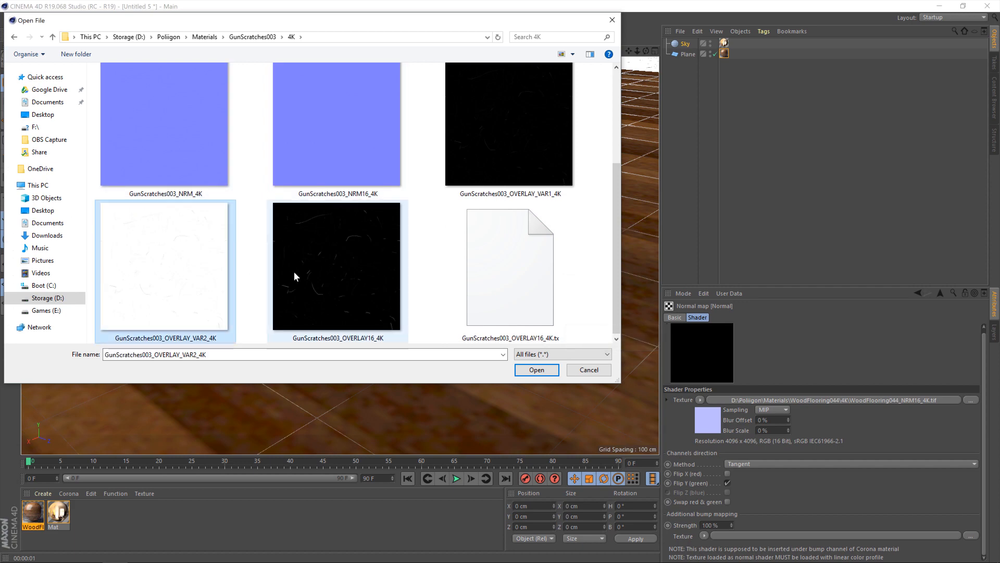
pyautogui.moveTo(246, 277)
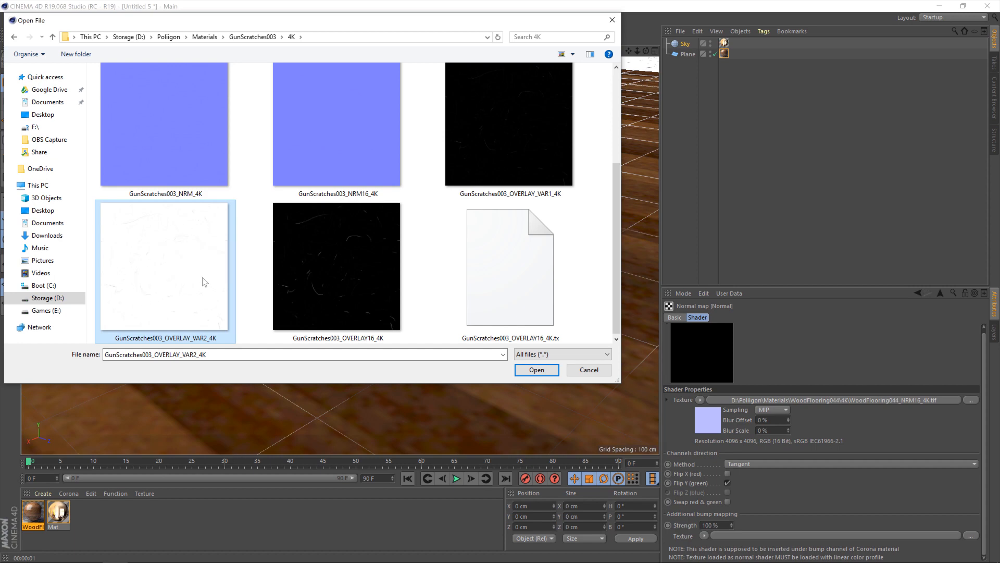
pyautogui.click(537, 370)
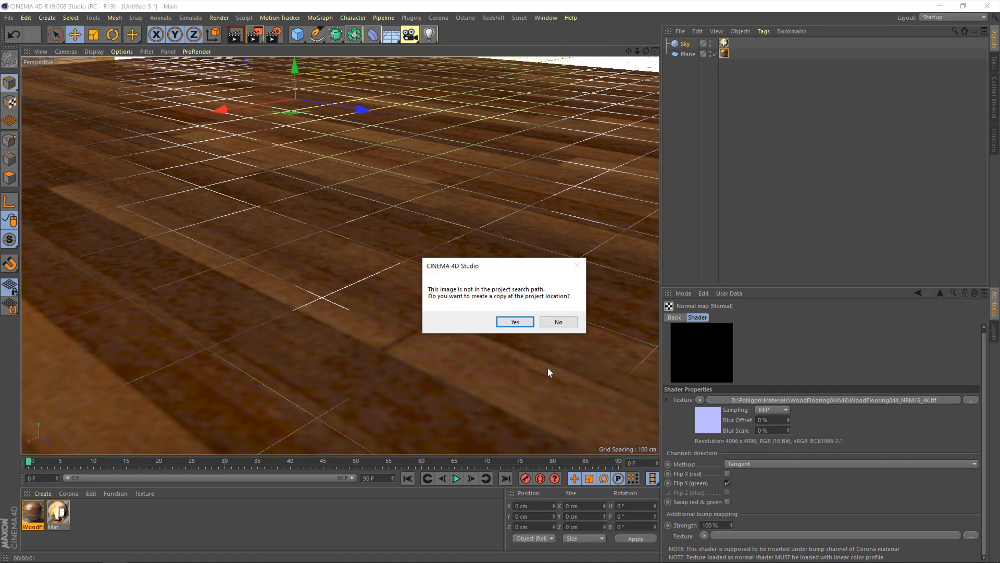
pyautogui.moveTo(557, 339)
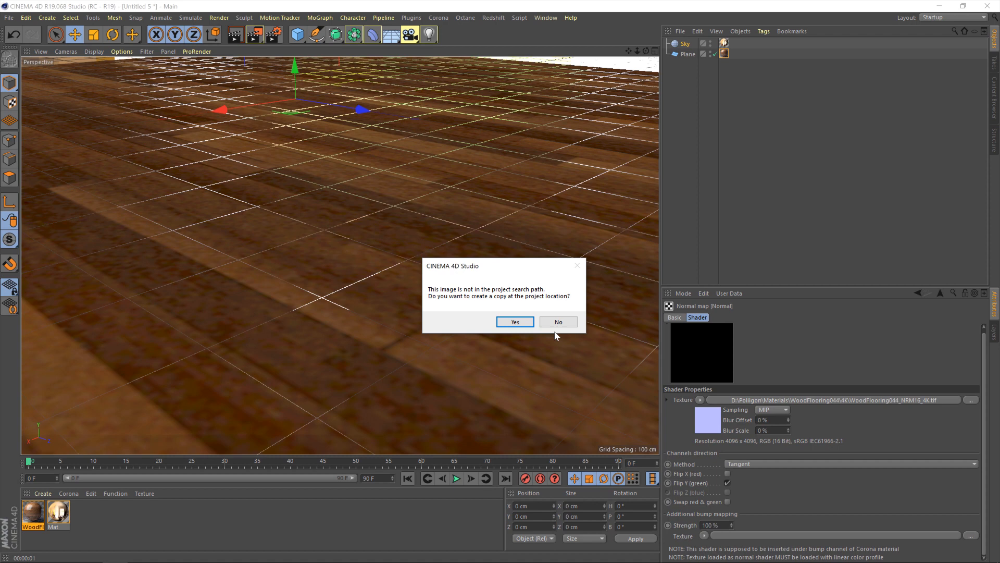
pyautogui.click(558, 321)
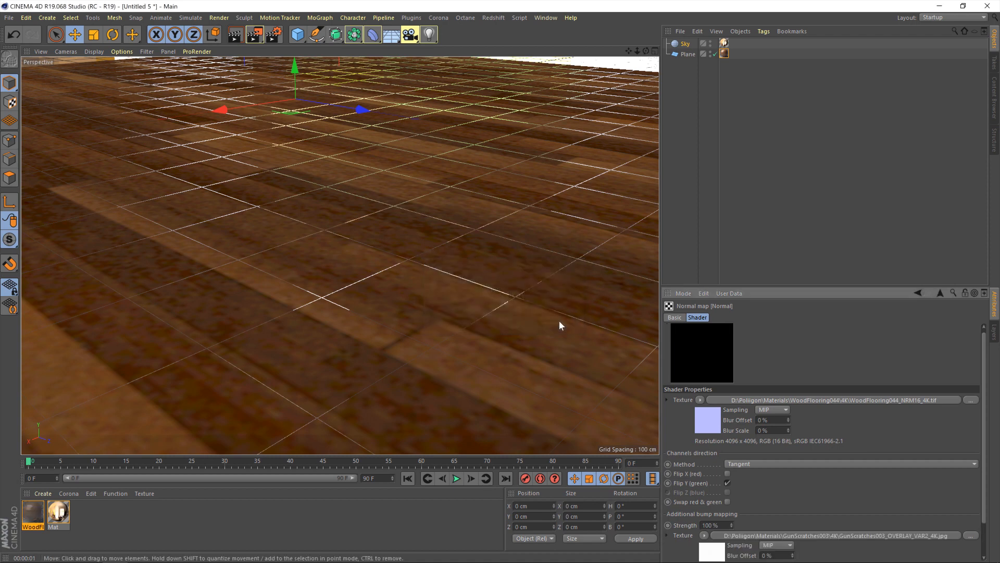
# - Test-render the scratched floor, stop the running render, then close the Picture Viewer
pyautogui.click(850, 463)
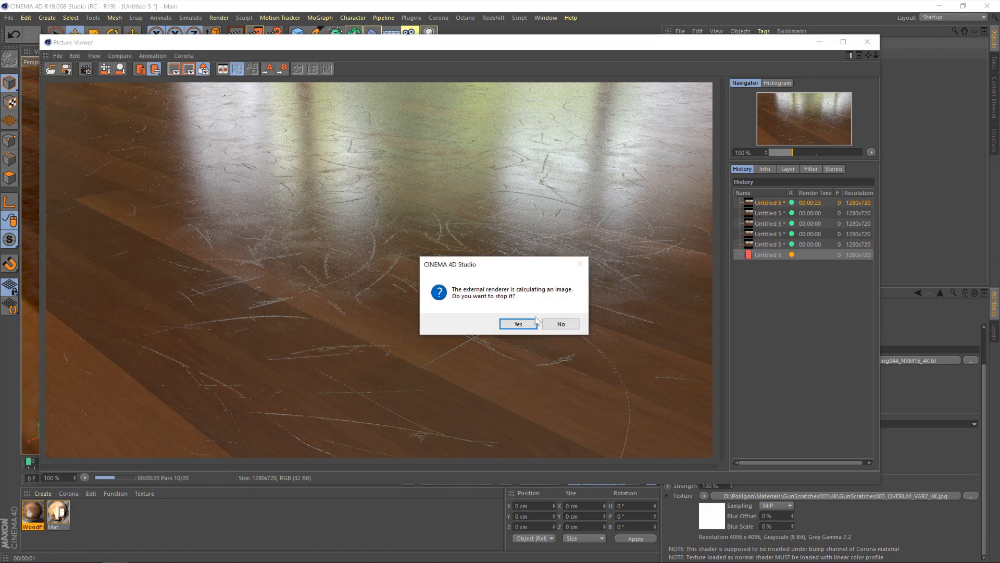
pyautogui.click(518, 324)
pyautogui.write('5')
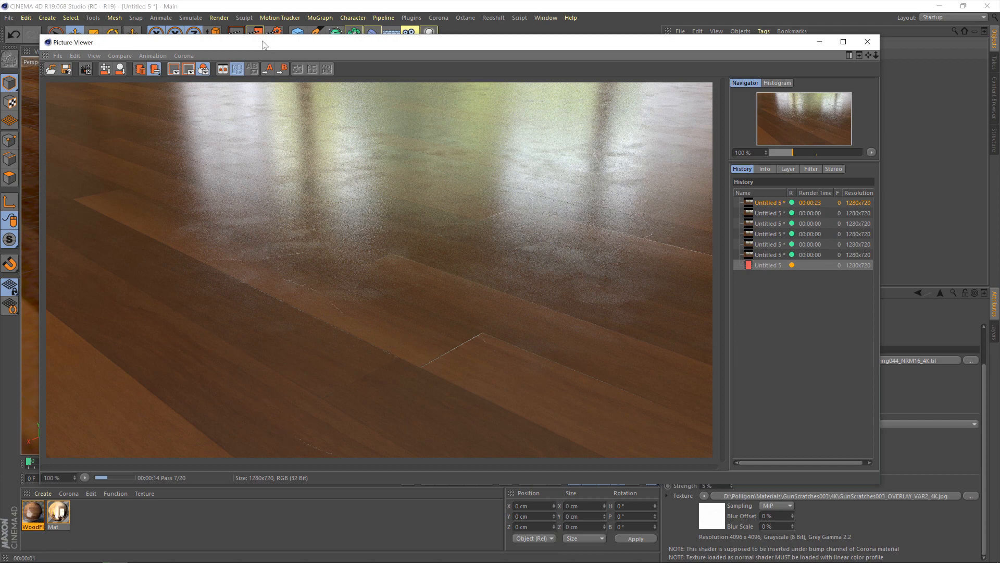
pyautogui.click(866, 42)
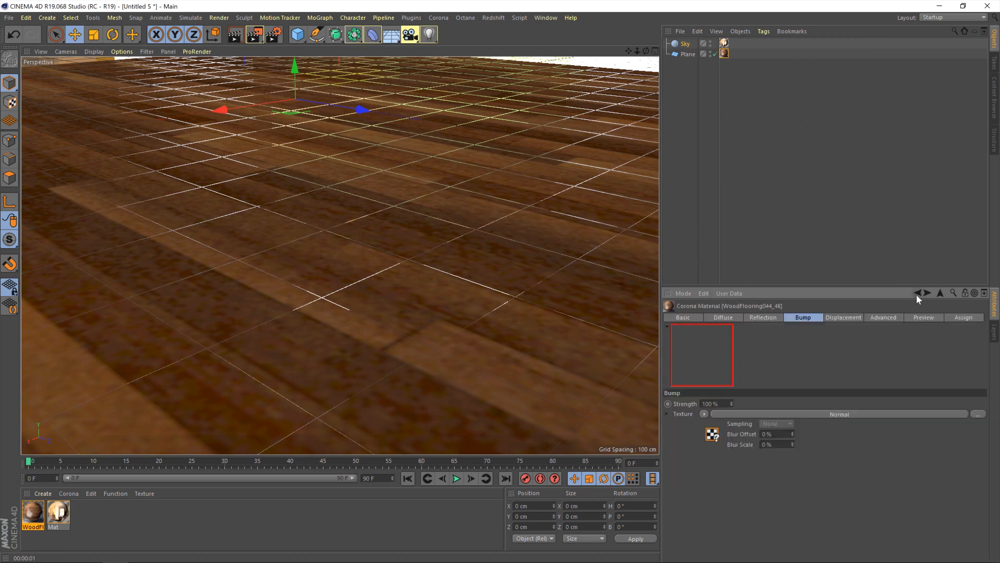
# - In the Reflection GLOSS layer shader, lower the SMUDGES Multiply opacity from 45% to 23%
pyautogui.click(763, 317)
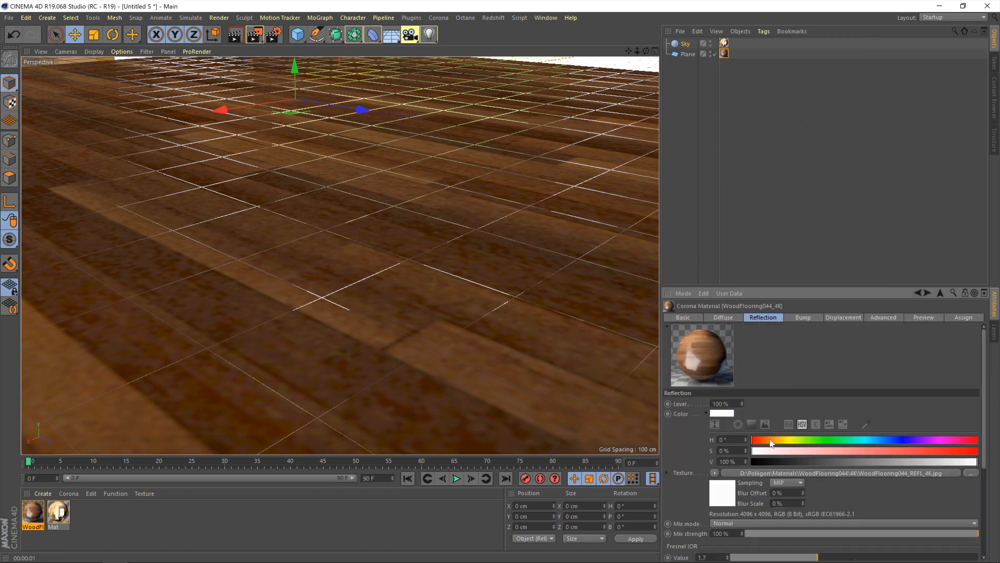
pyautogui.scroll(-3)
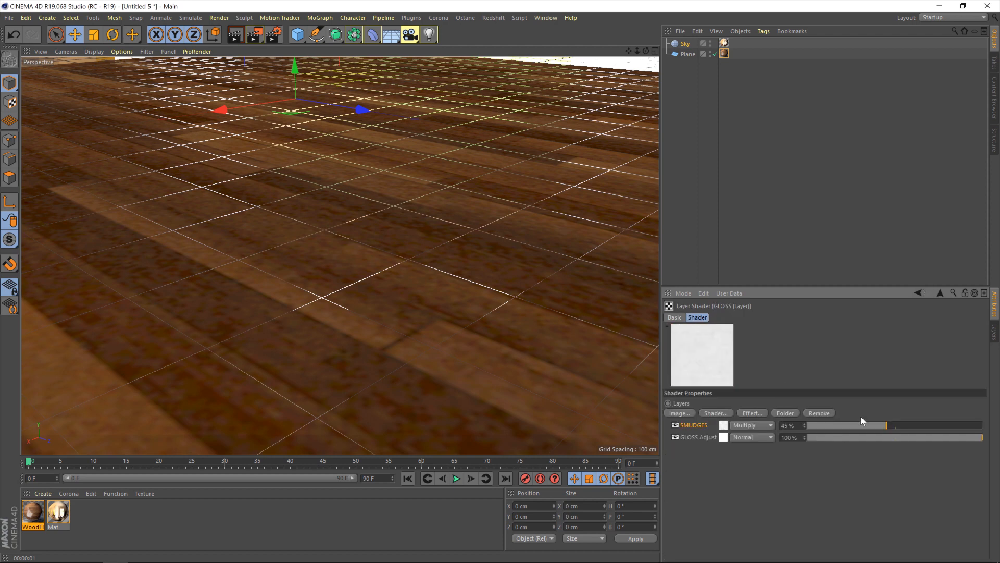
pyautogui.moveTo(885, 425); pyautogui.dragTo(831, 425)
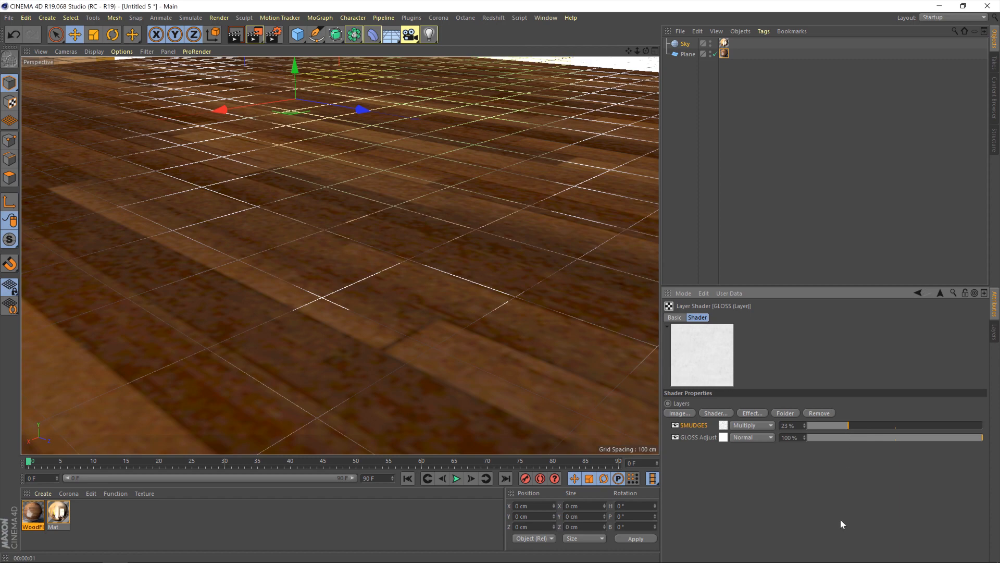